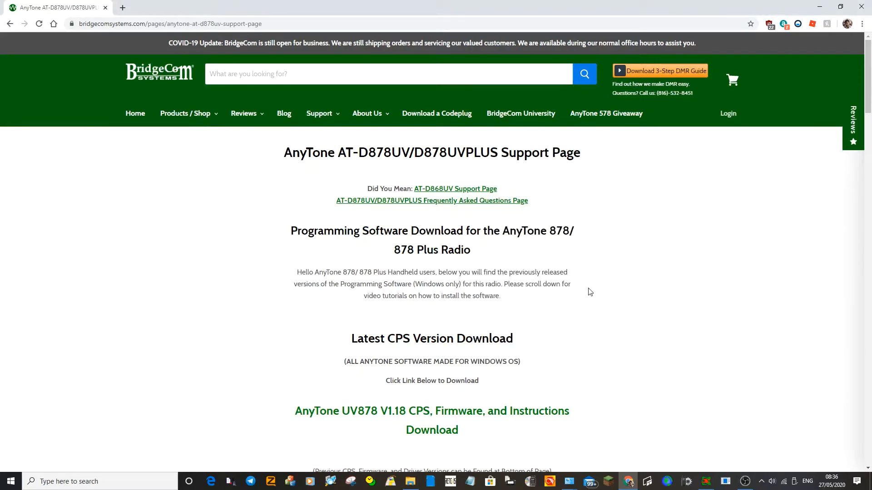
mouse_move(675, 282)
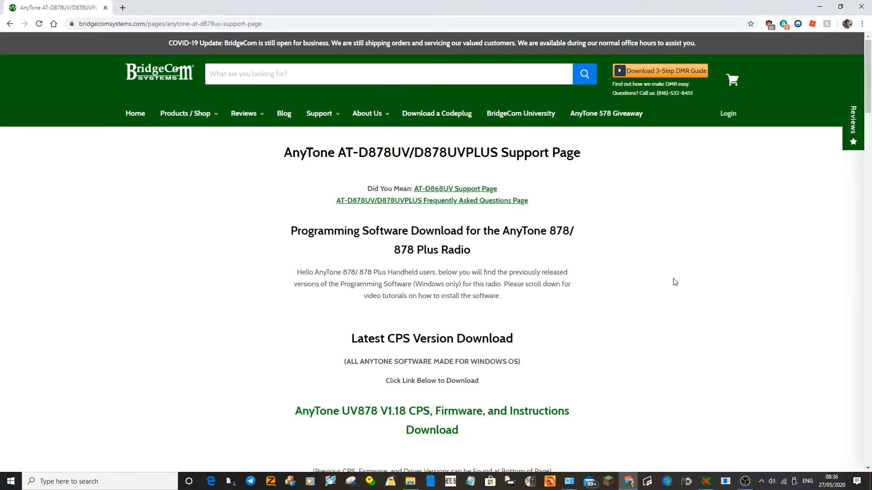
mouse_move(500, 411)
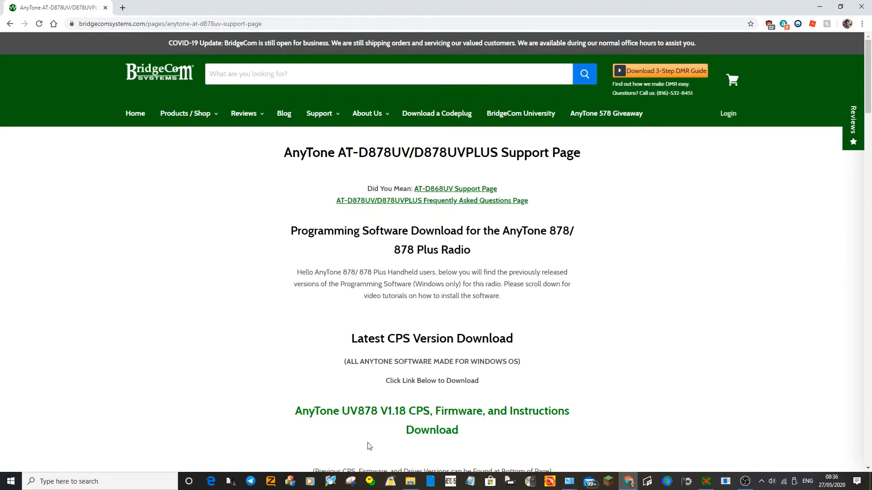
mouse_move(590, 471)
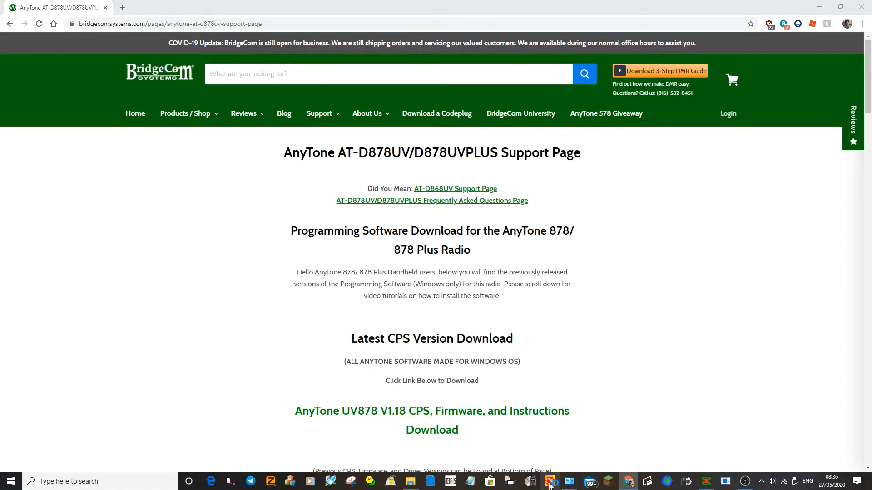
Start a new blank codeplug with File > New, accepting the reset of all data.
left_click(552, 483)
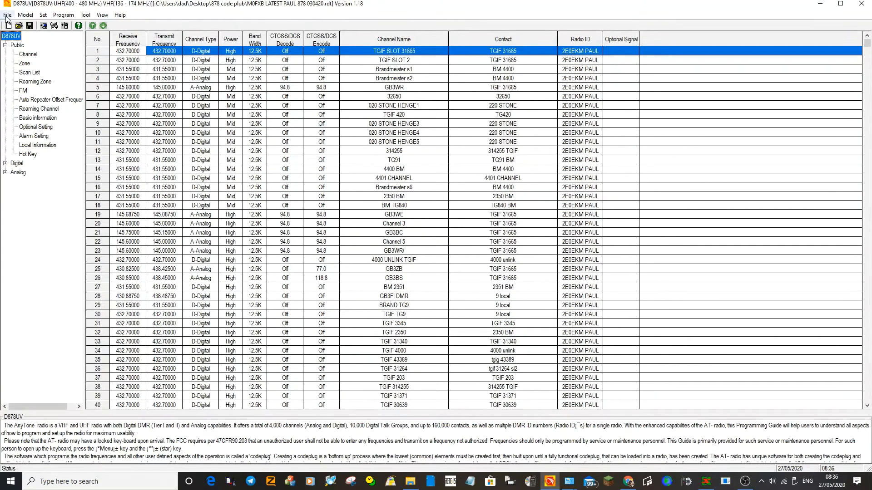
left_click(5, 13)
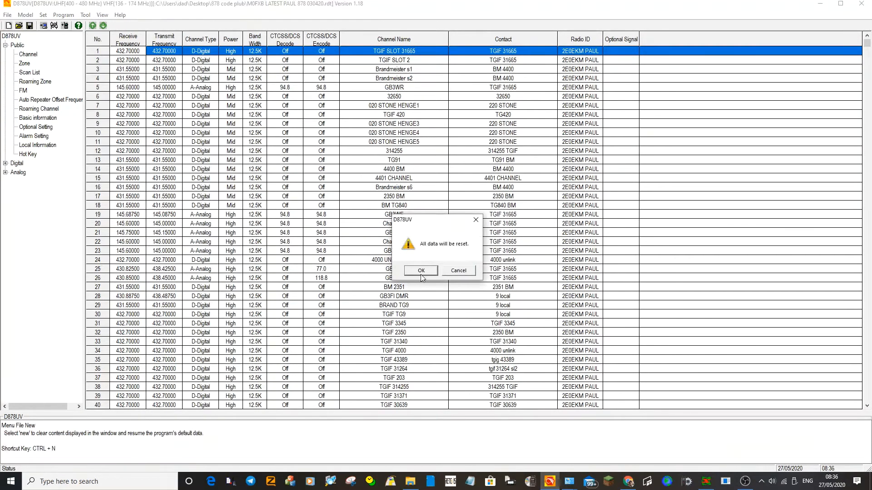
left_click(421, 270)
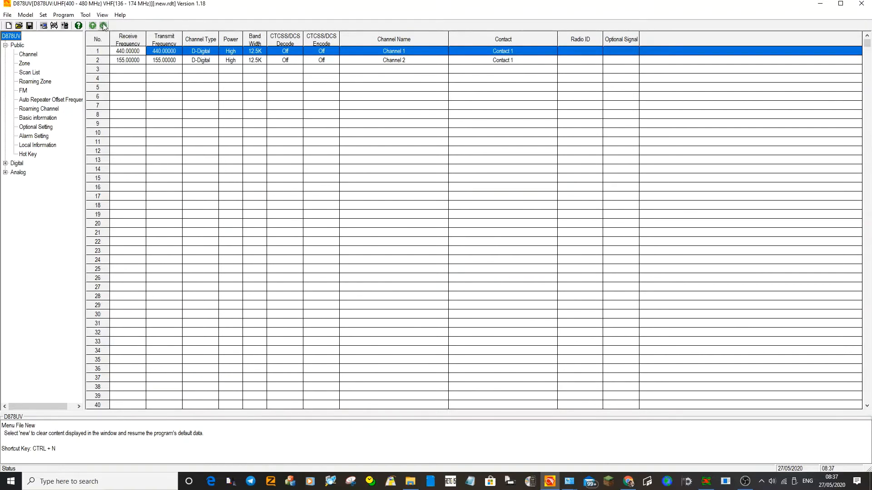
Enter radio ID 12345 named M0FXB ANDRE as row 1 of the Radio ID List.
left_click(14, 163)
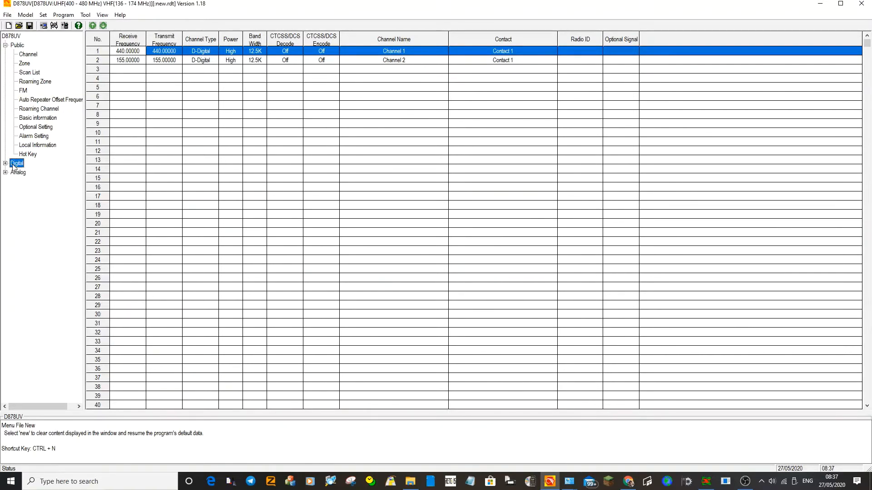
left_click(5, 162)
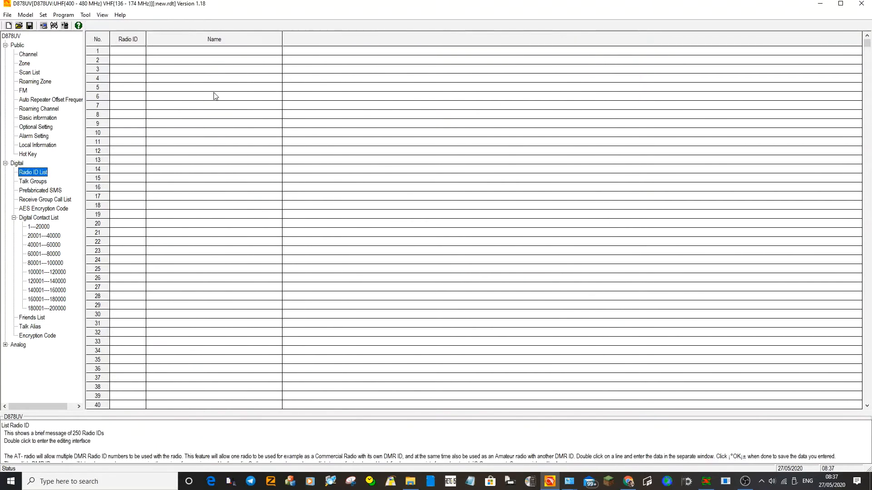
mouse_move(115, 52)
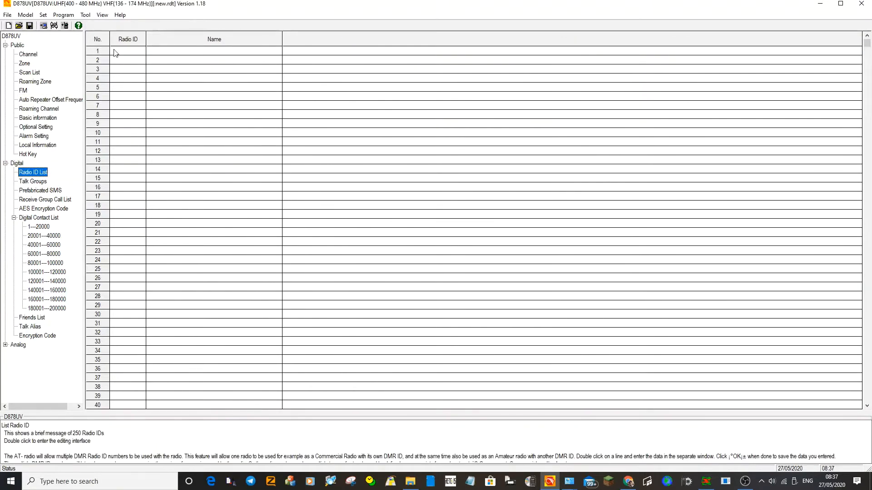
double_click(127, 51)
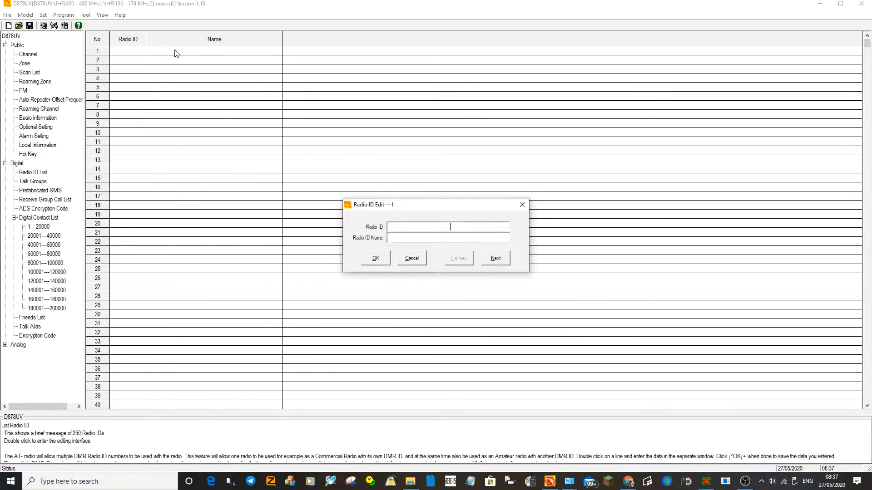
type("12345")
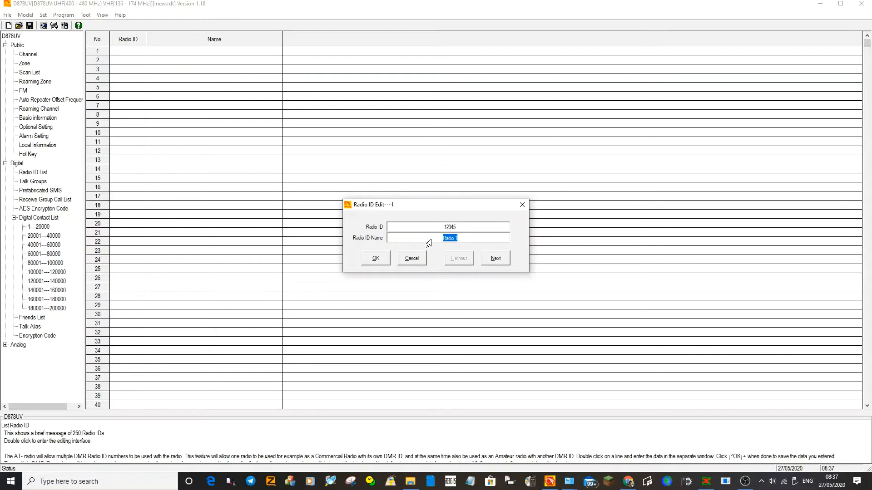
type("M0FXB")
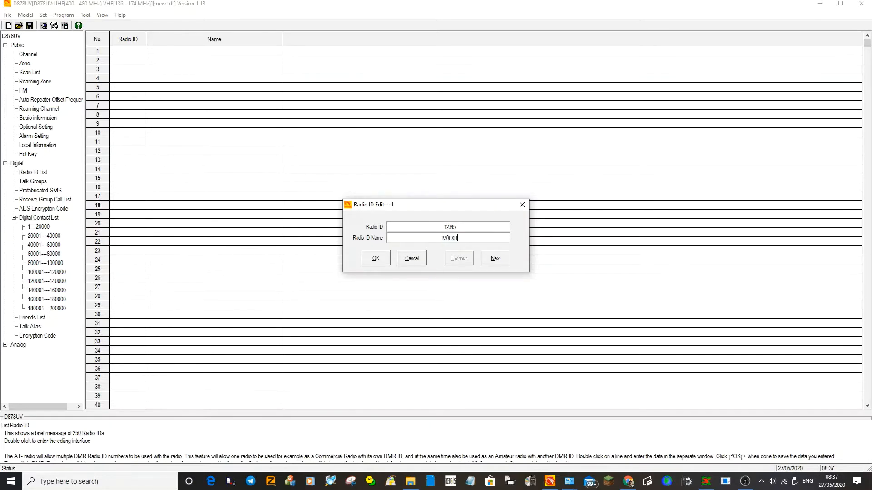
type("ANDREAS")
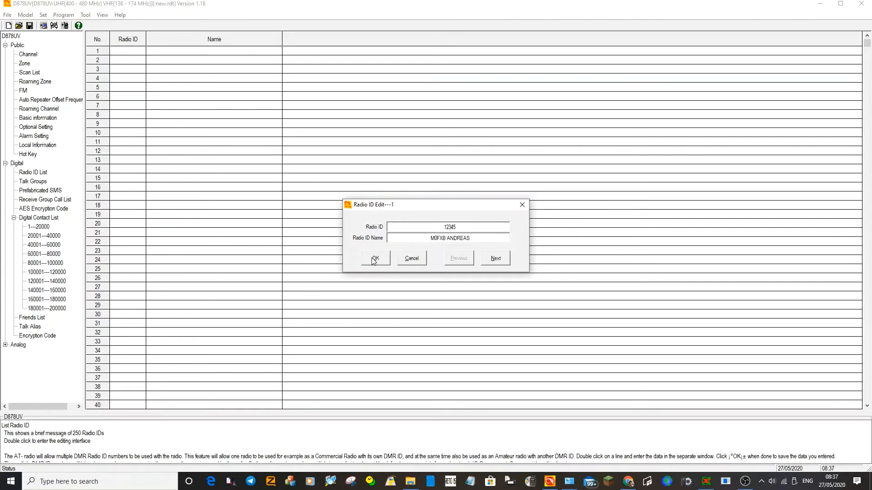
left_click(376, 259)
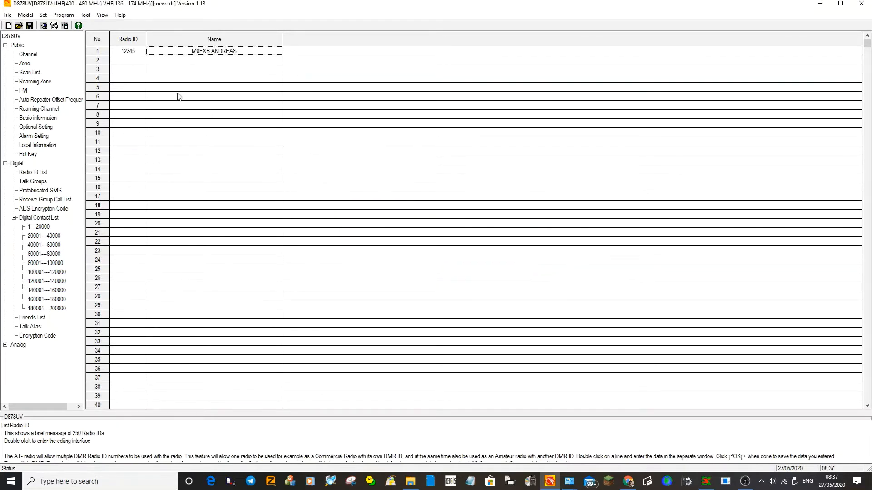
mouse_move(174, 93)
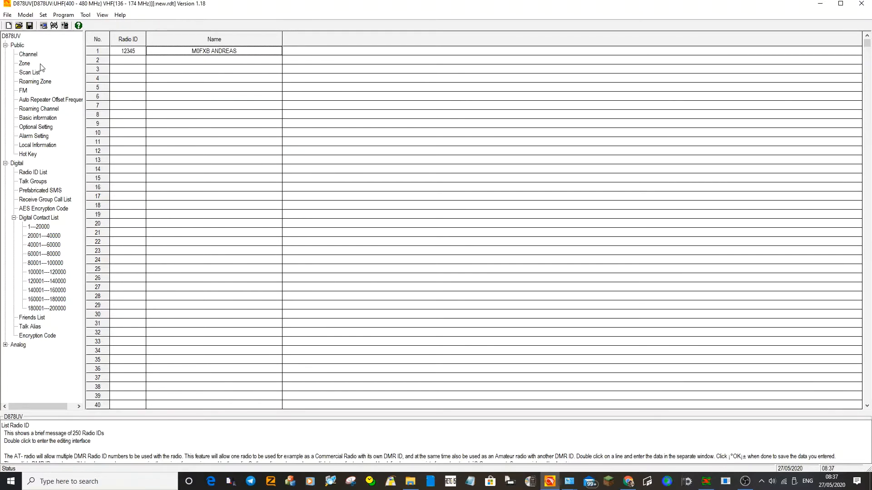
mouse_move(31, 55)
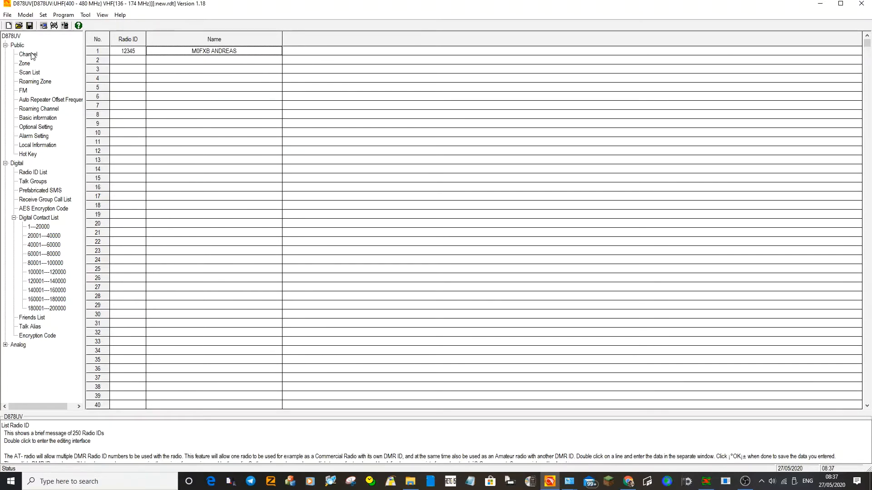
Change channel 1's name to HOTSPOT in the channel list.
left_click(29, 55)
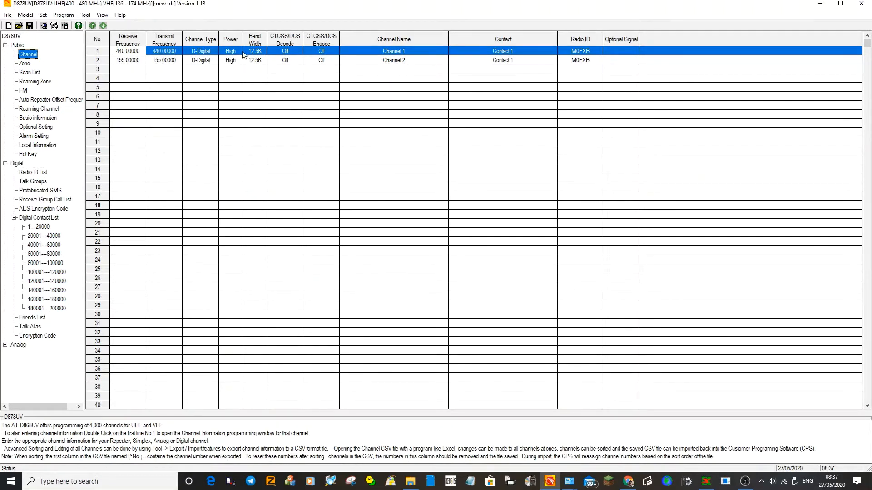
mouse_move(257, 53)
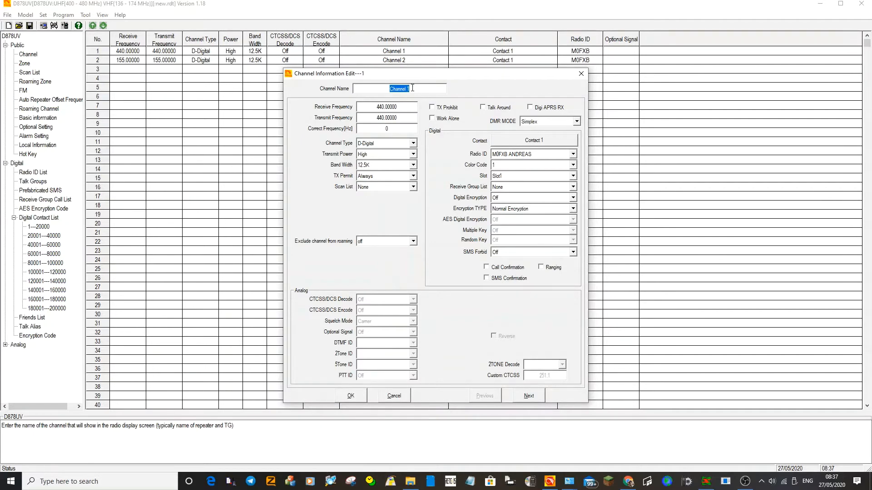
type("HC")
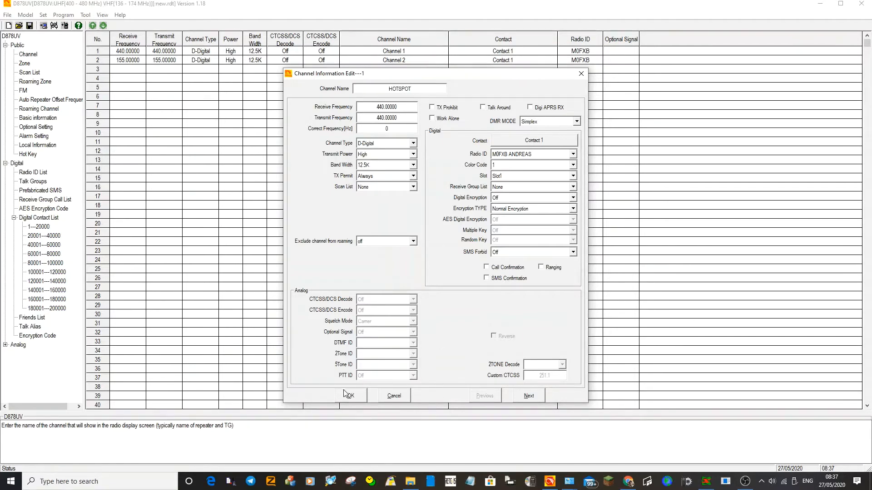
left_click(350, 396)
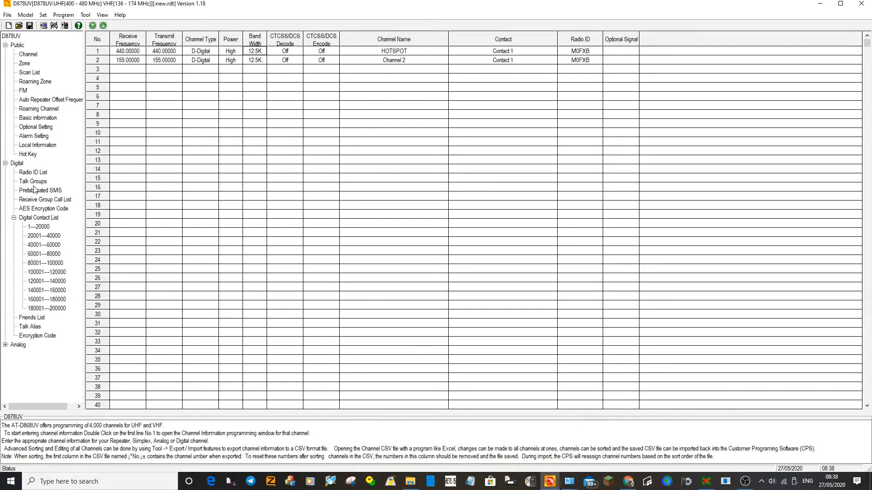
mouse_move(260, 139)
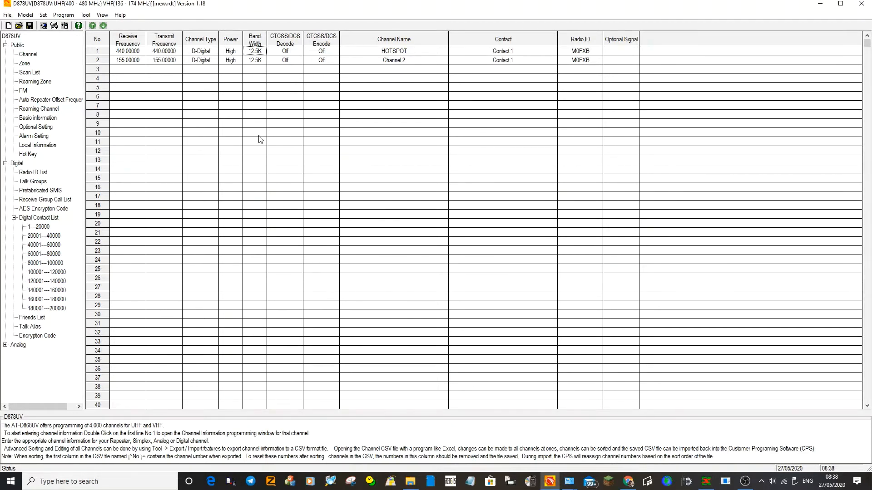
mouse_move(62, 93)
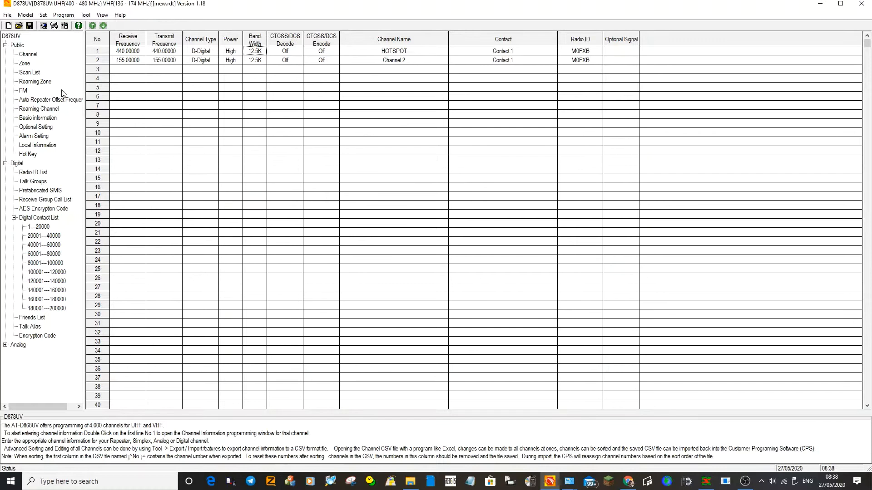
Make zone 1 named HOTSPOT, holding the HOTSPOT channel as A and B channel.
left_click(21, 63)
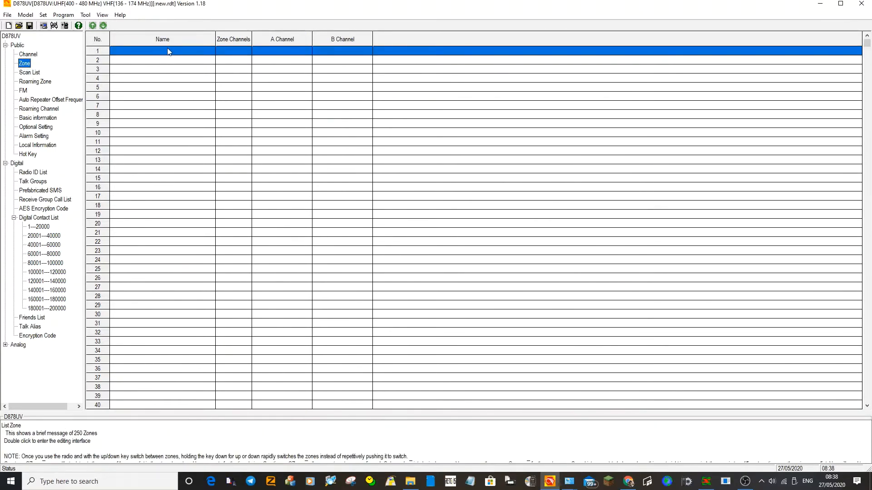
double_click(168, 51)
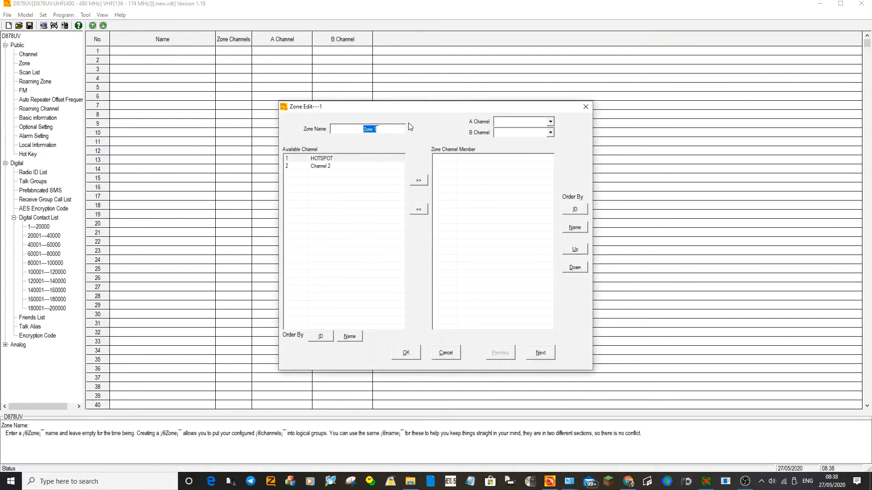
type("HOTSPOT")
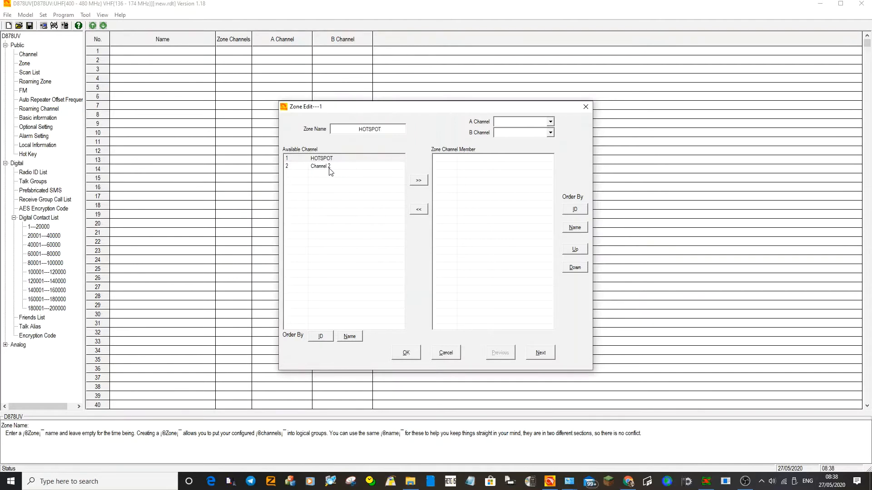
mouse_move(307, 187)
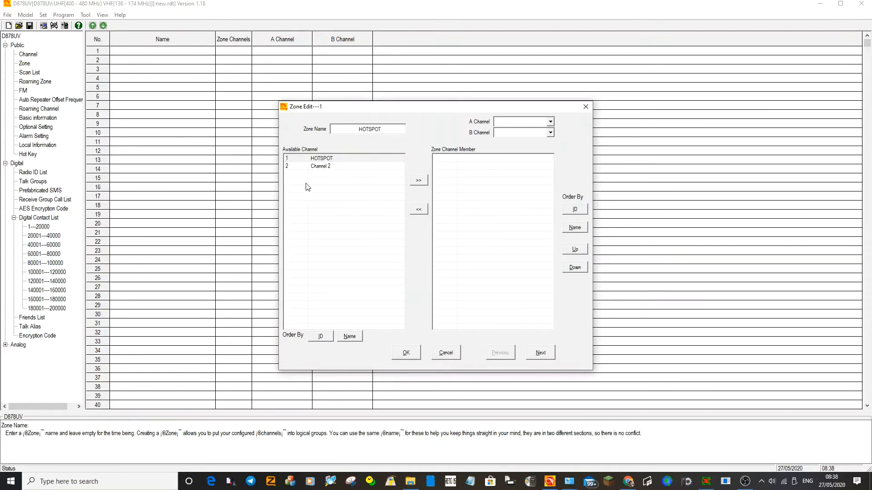
left_click(321, 158)
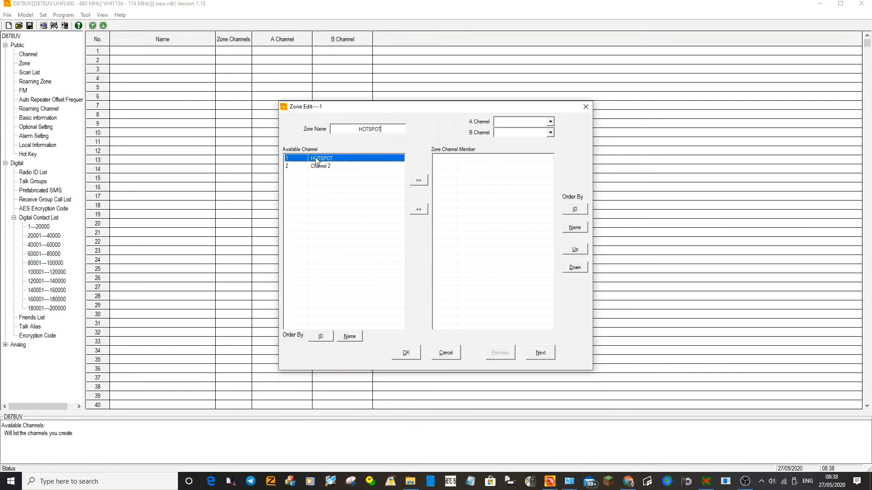
mouse_move(356, 167)
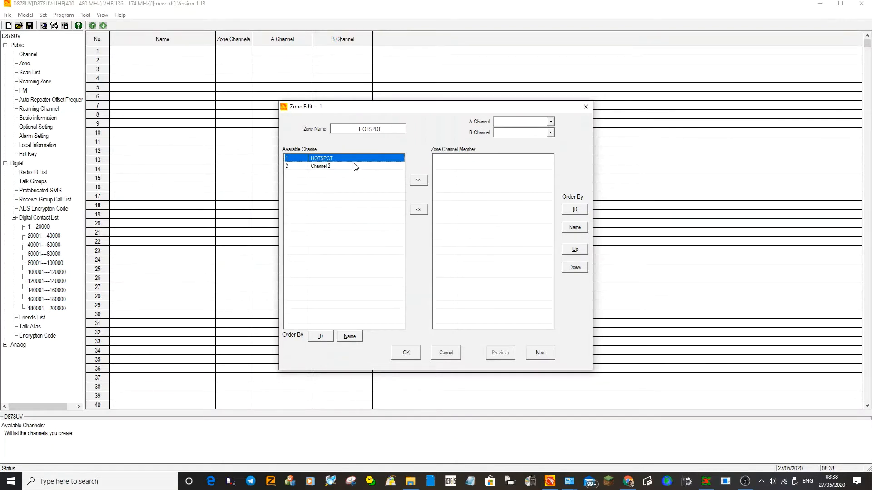
mouse_move(321, 286)
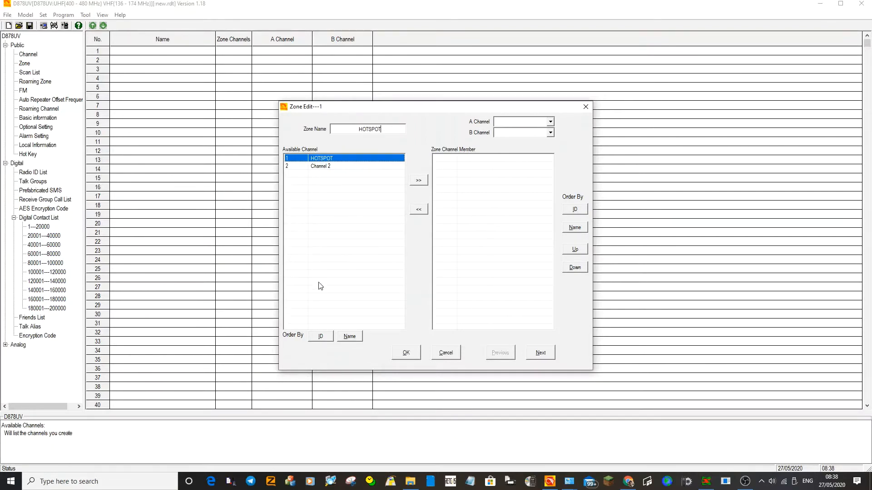
mouse_move(307, 288)
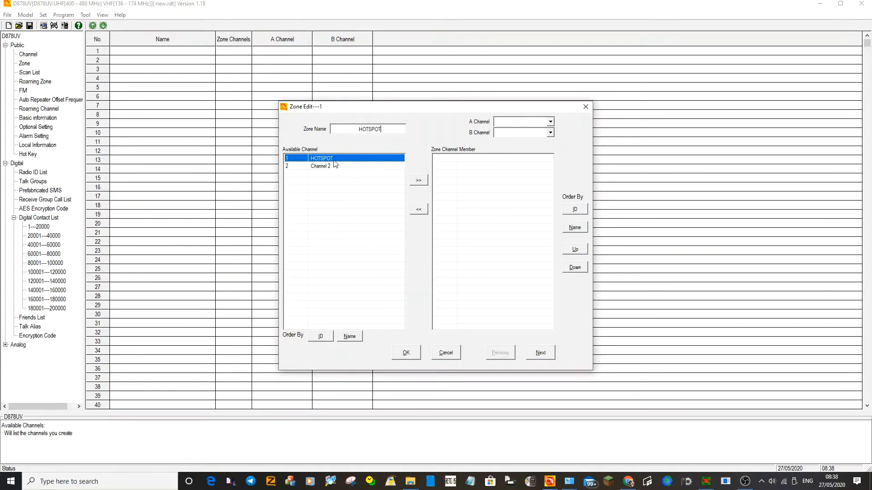
mouse_move(347, 235)
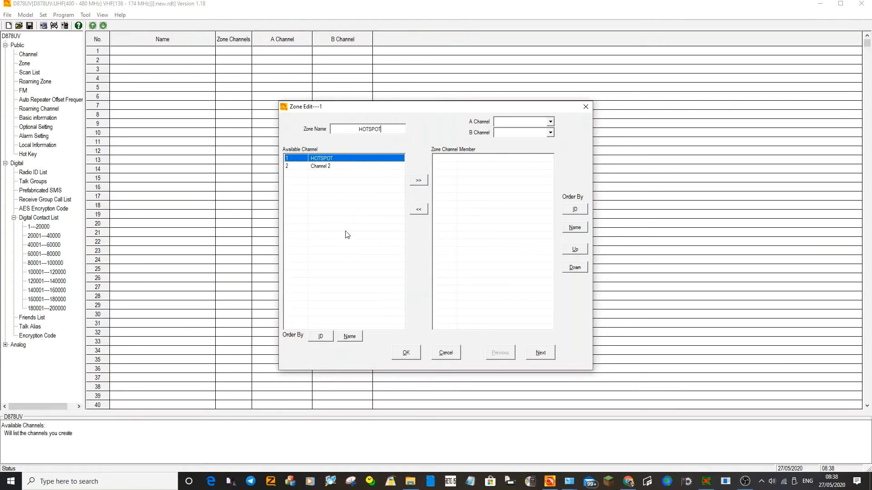
mouse_move(400, 191)
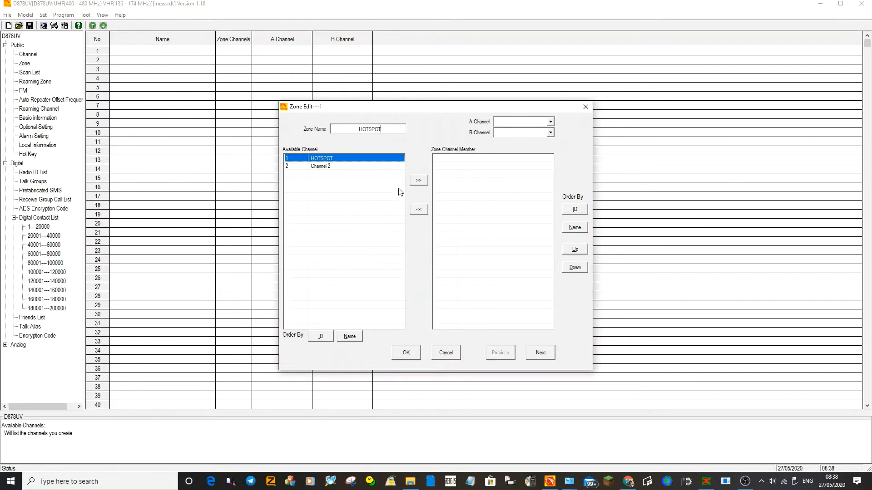
left_click(418, 179)
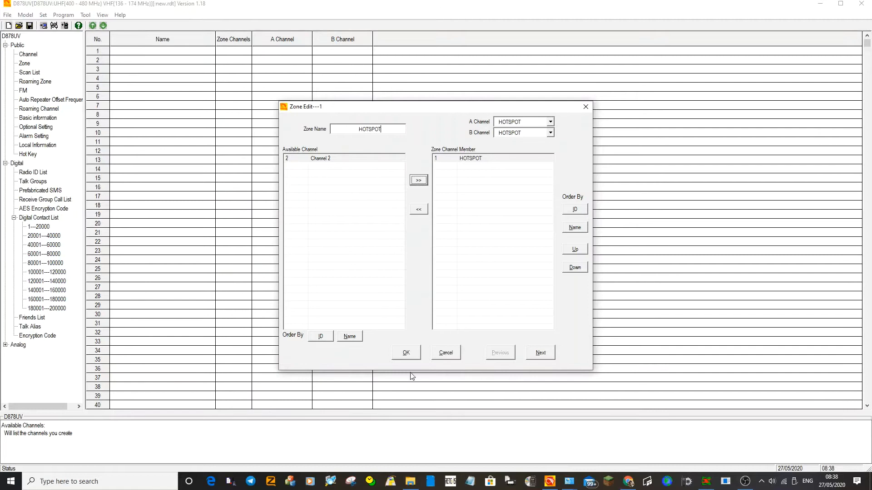
left_click(406, 353)
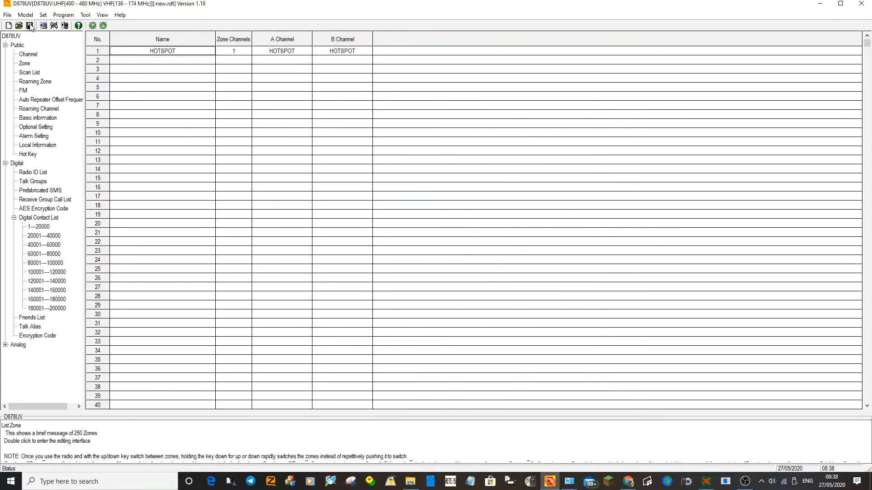
left_click(26, 54)
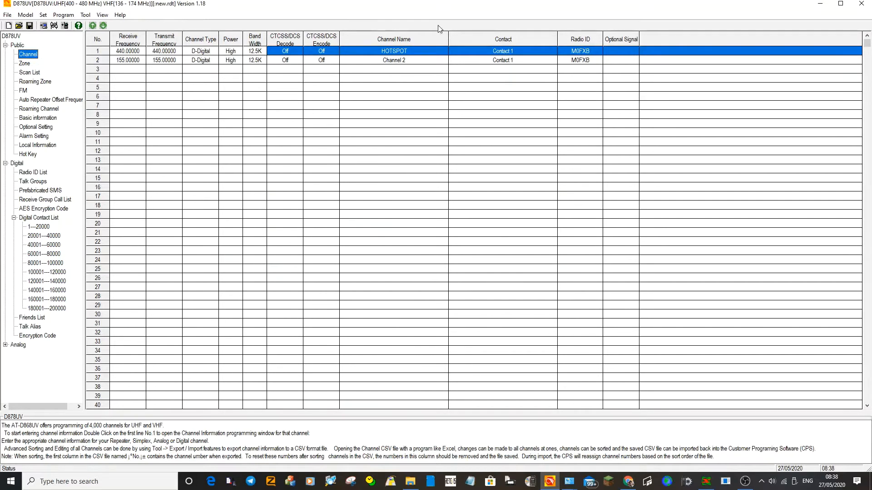
Change talk group 1 from Contact 1 to TG9 with DMR ID 9.
left_click(20, 63)
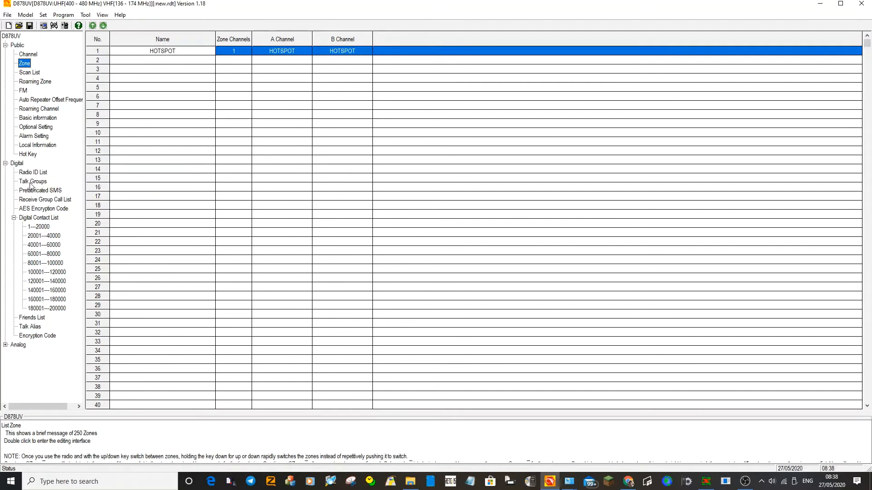
left_click(33, 181)
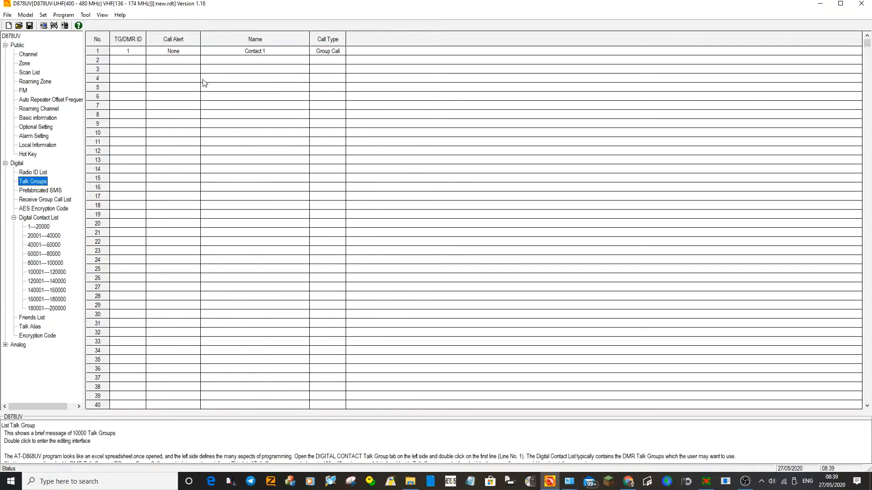
mouse_move(234, 54)
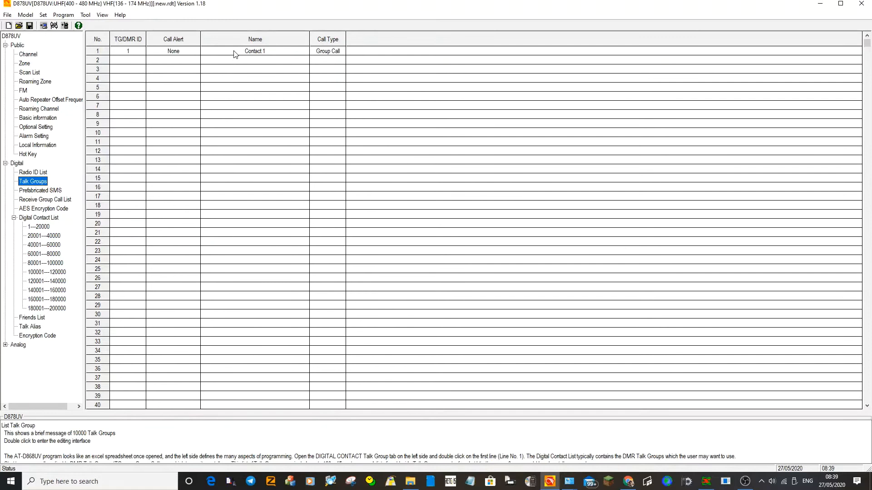
double_click(255, 50)
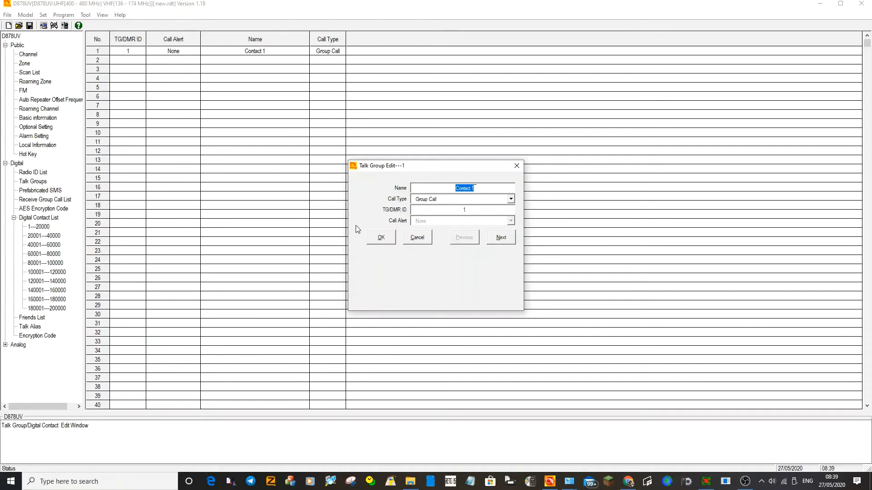
mouse_move(344, 191)
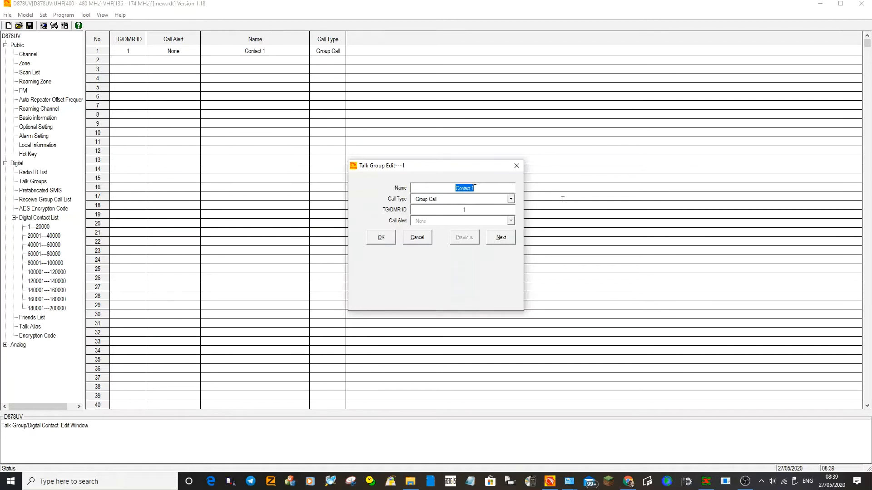
type("TG9")
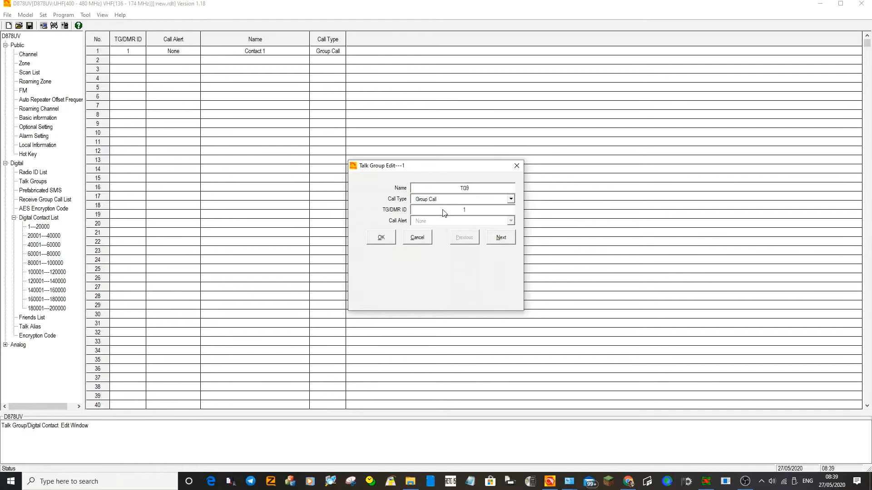
left_click(463, 210)
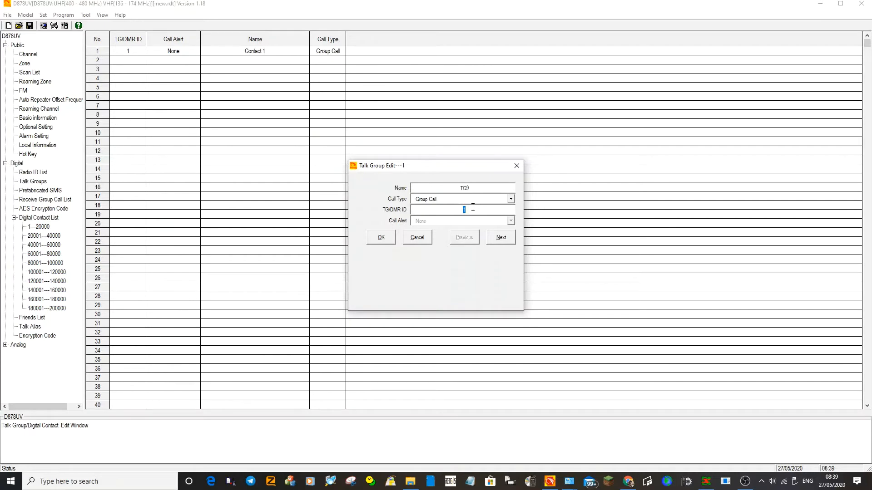
type("9")
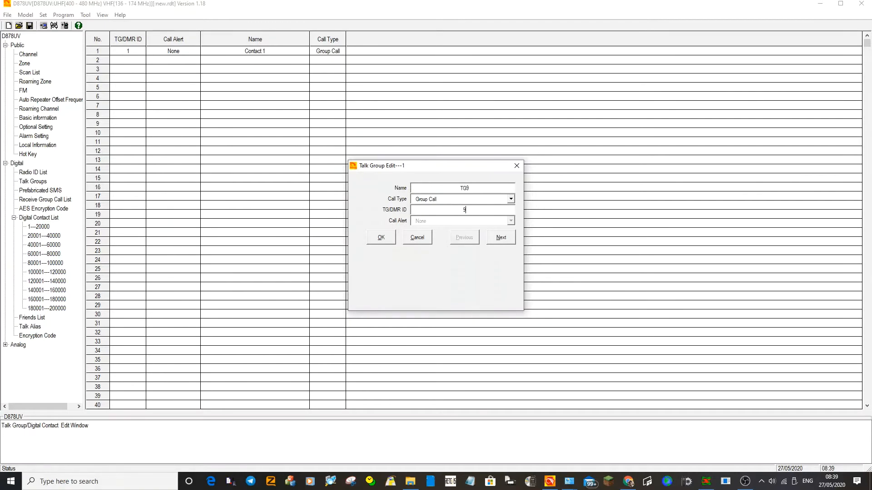
left_click(381, 237)
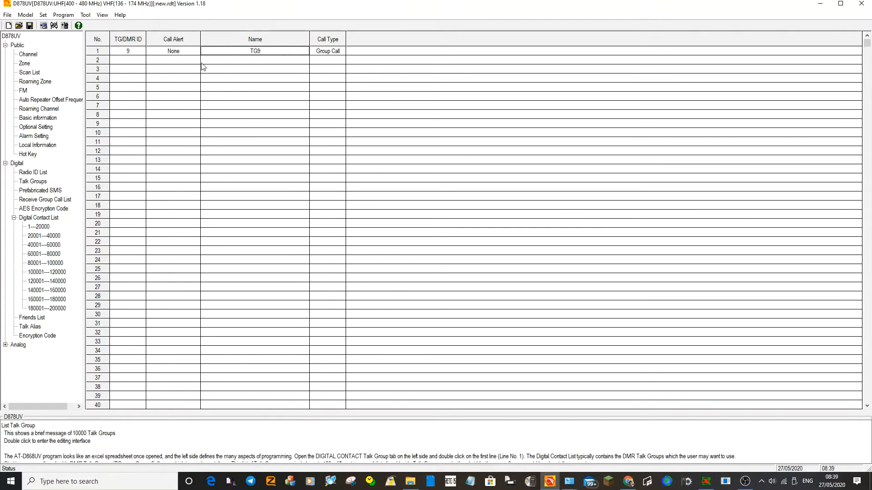
Open the HOTSPOT channel, confirm its contact shows TG9, and close it.
left_click(27, 54)
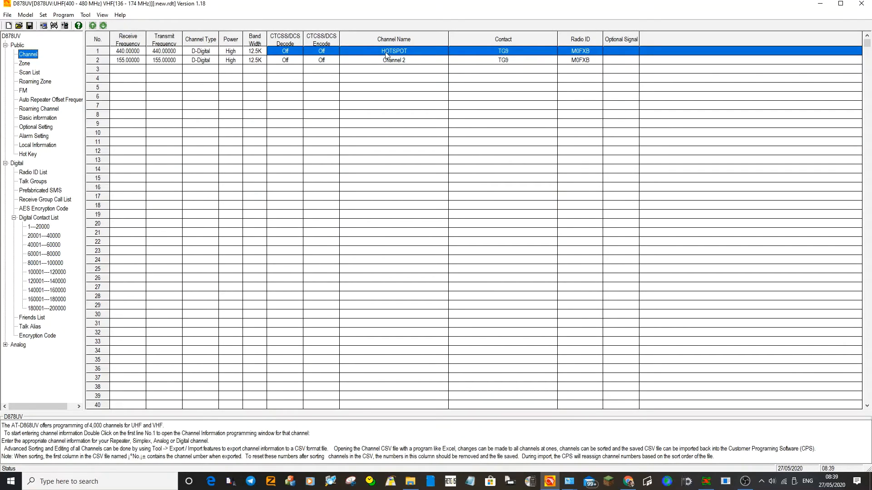
double_click(393, 51)
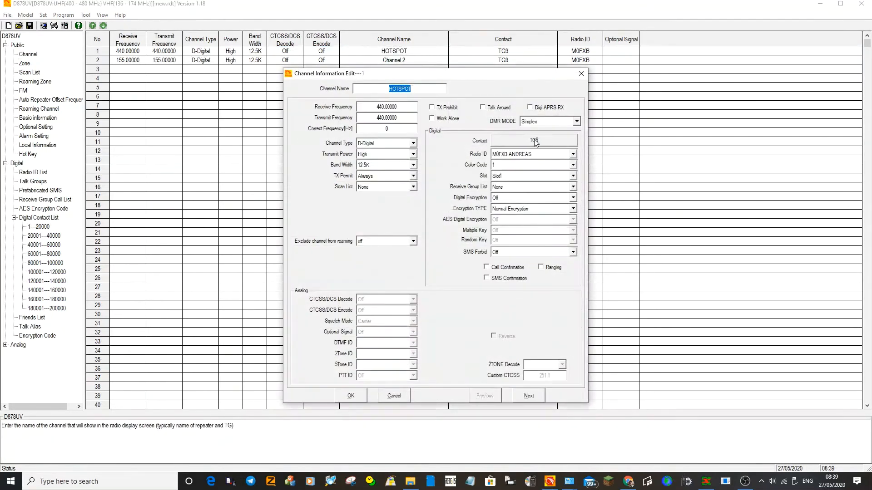
mouse_move(534, 141)
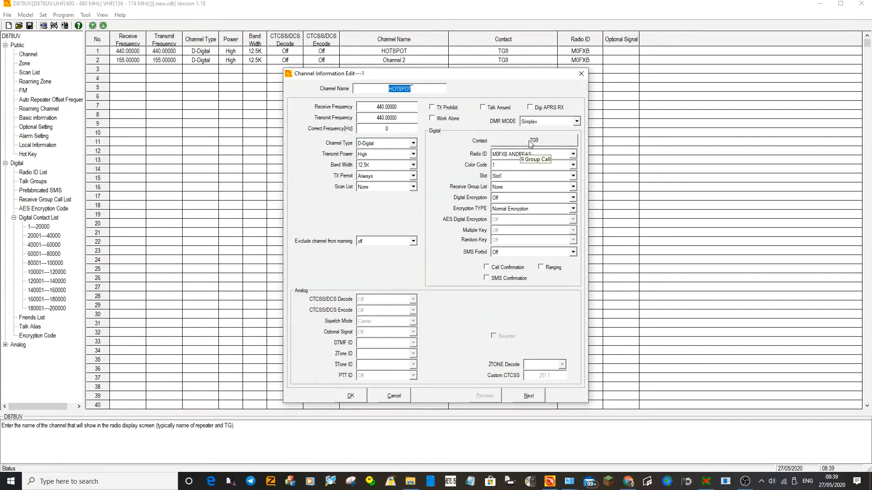
mouse_move(524, 143)
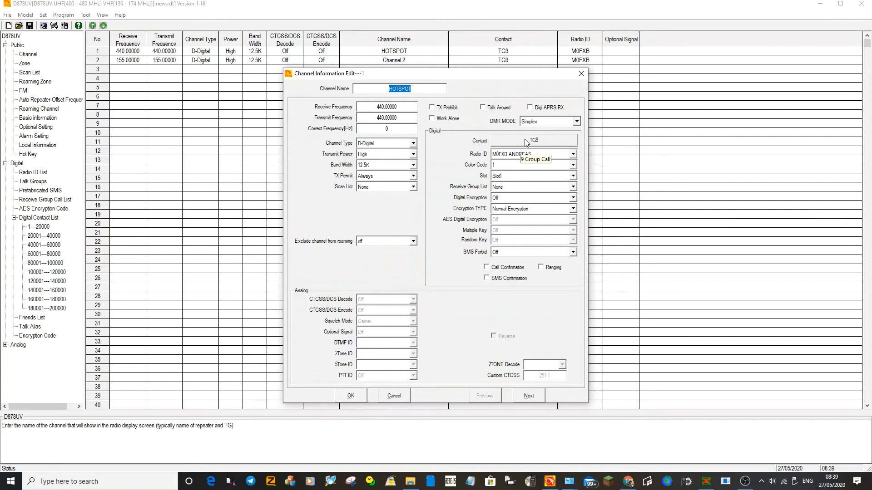
left_click(534, 140)
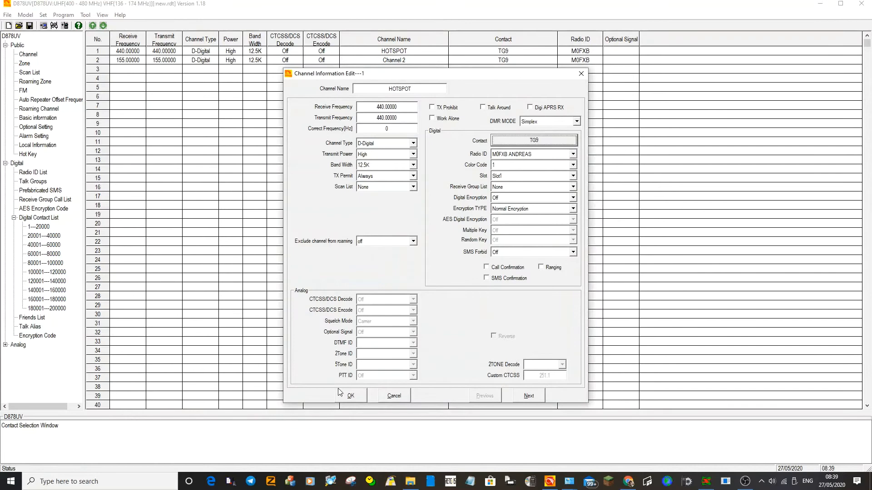
left_click(351, 396)
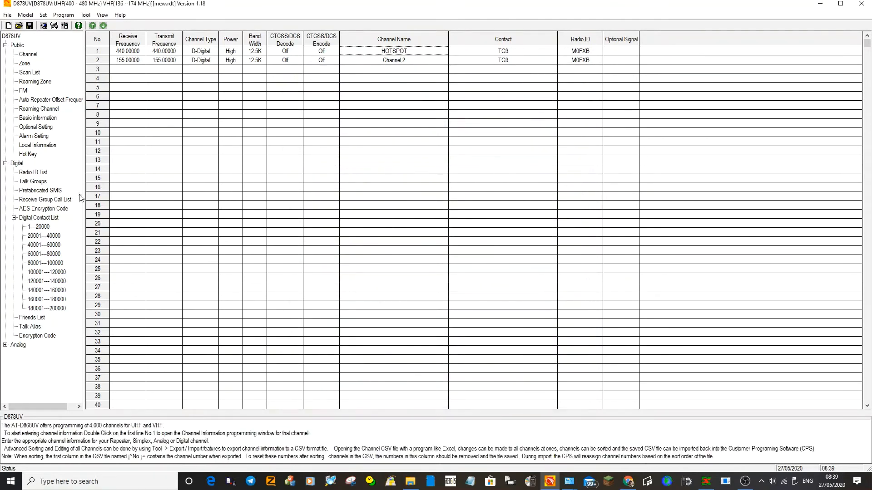
Fill talk group row 2 with name TG91 and DMR ID 91.
left_click(31, 181)
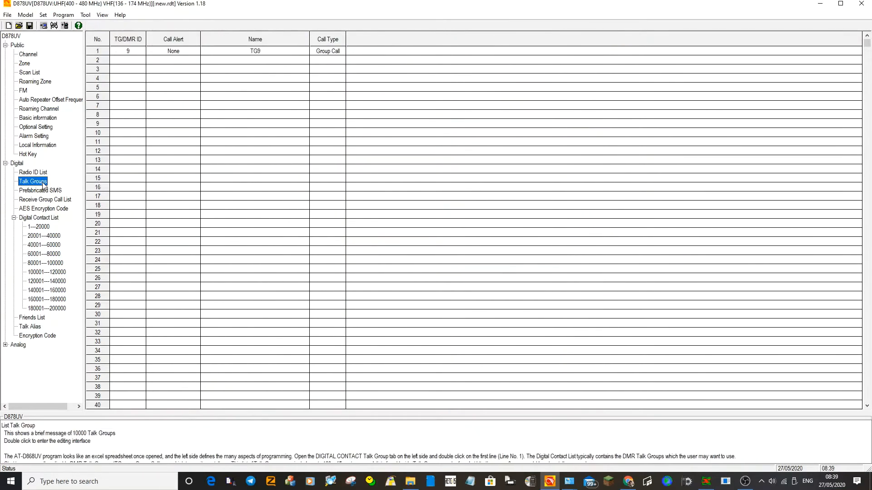
mouse_move(276, 43)
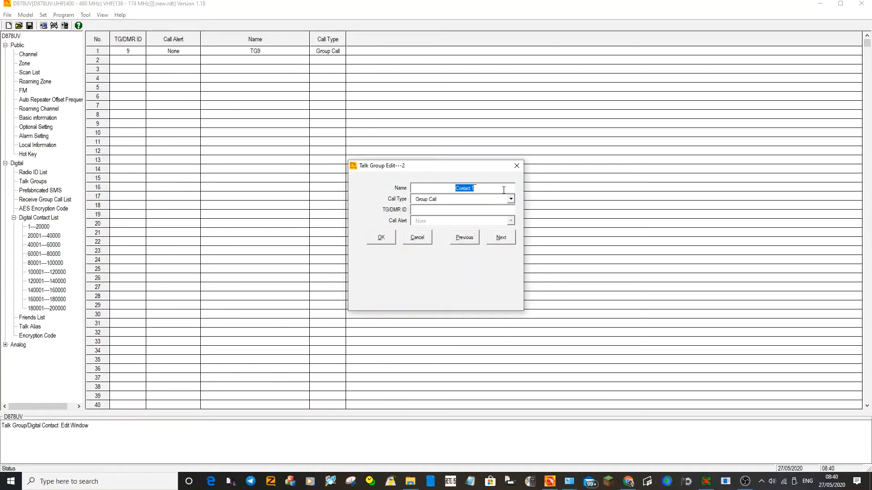
type("TG91")
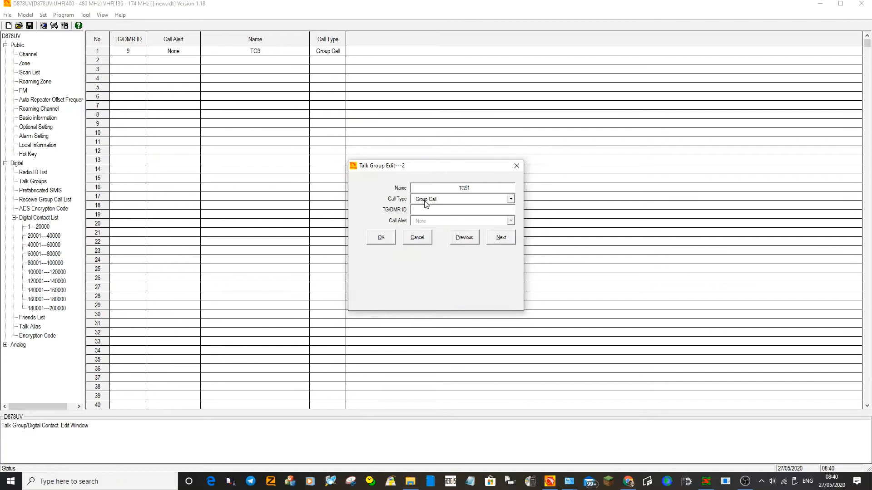
left_click(463, 210)
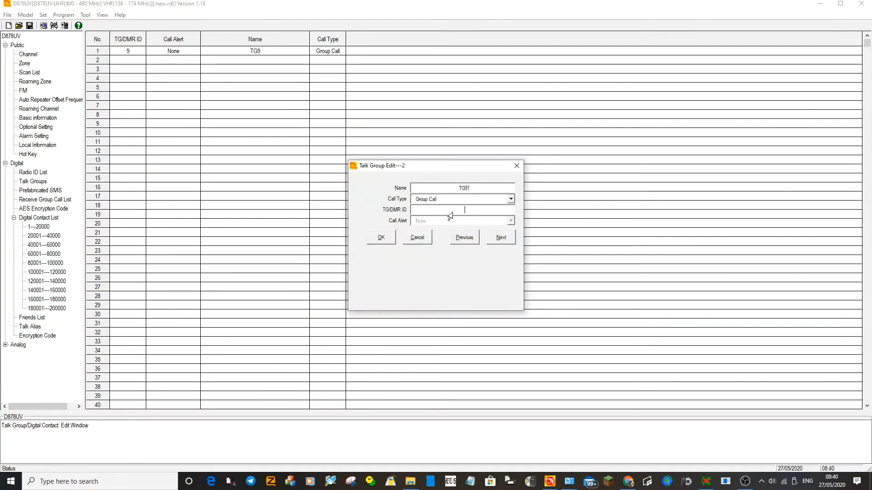
type("91")
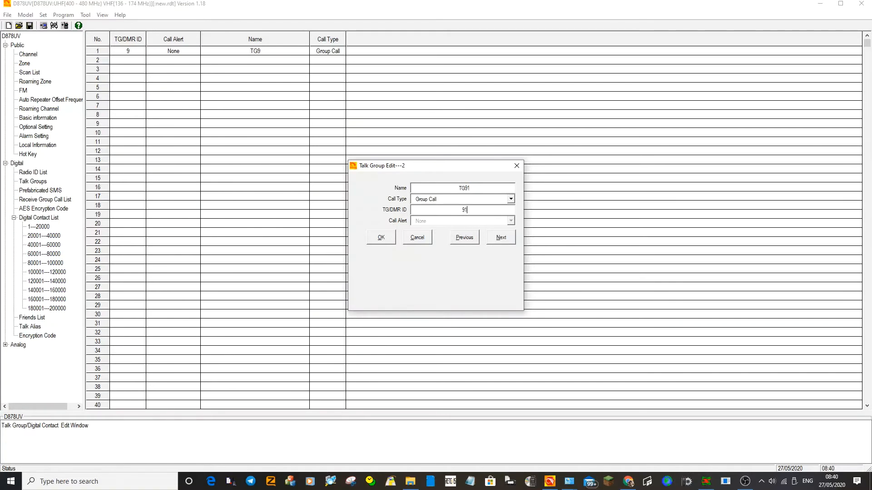
left_click(381, 238)
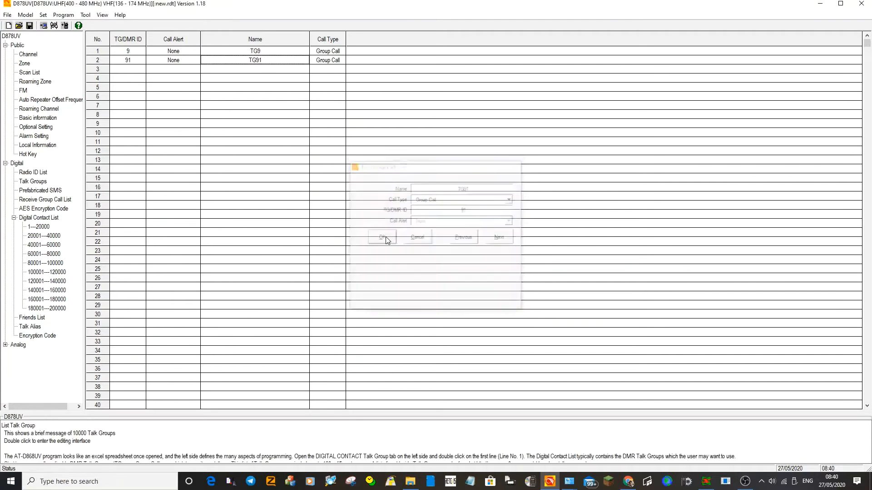
left_click(381, 237)
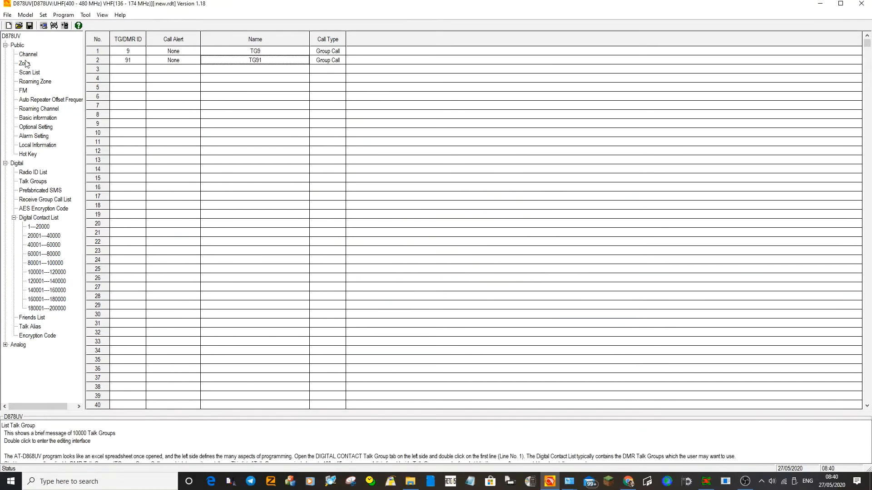
Set the HOTSPOT channel's transmit power to Mid.
left_click(28, 54)
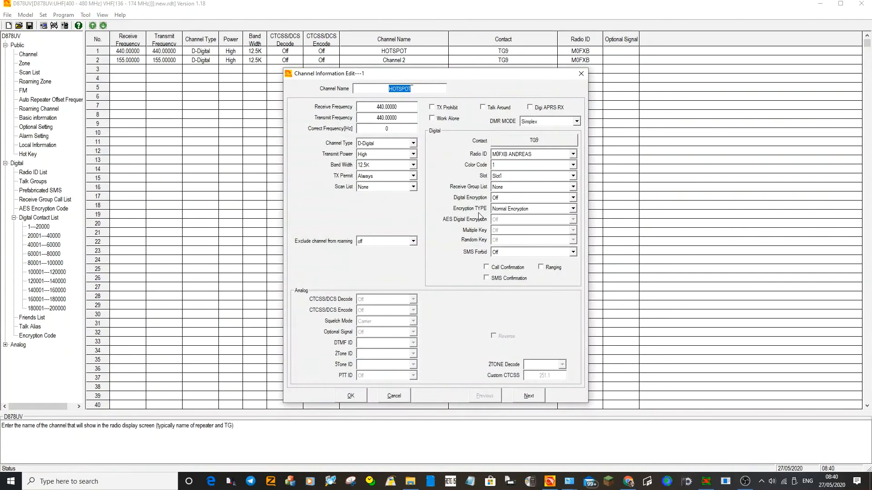
mouse_move(504, 187)
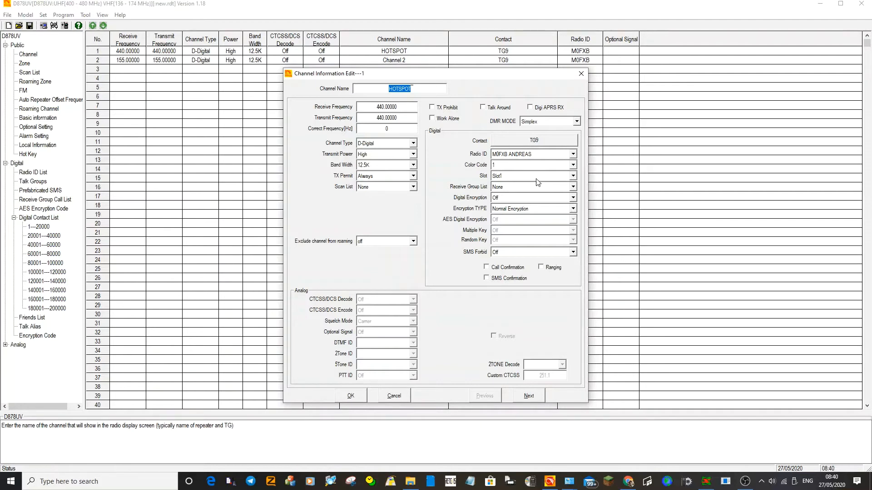
mouse_move(567, 121)
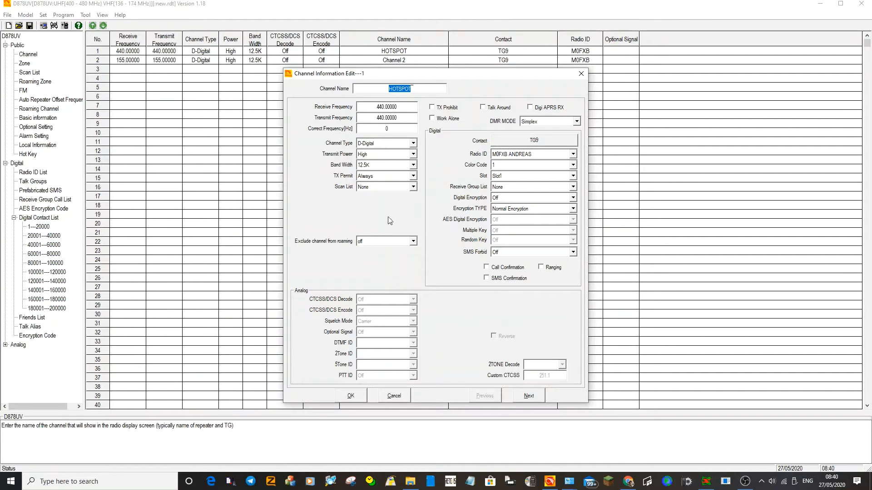
mouse_move(340, 159)
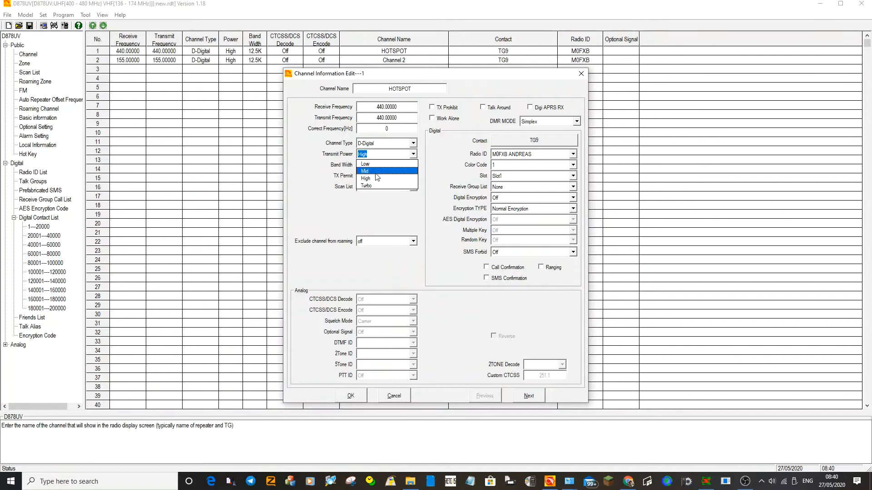
left_click(365, 171)
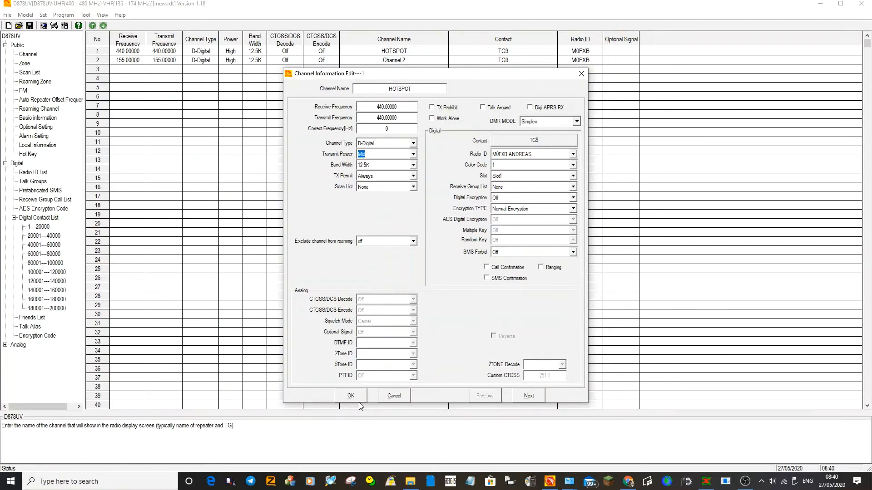
left_click(350, 396)
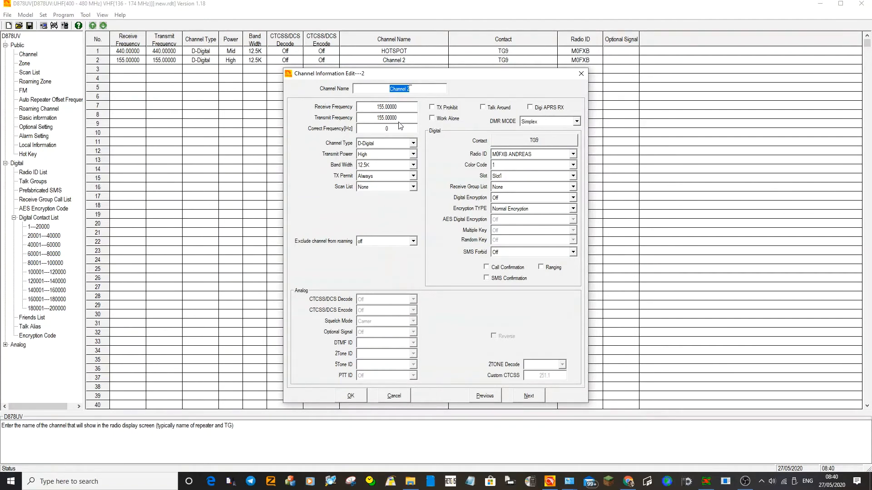
mouse_move(398, 109)
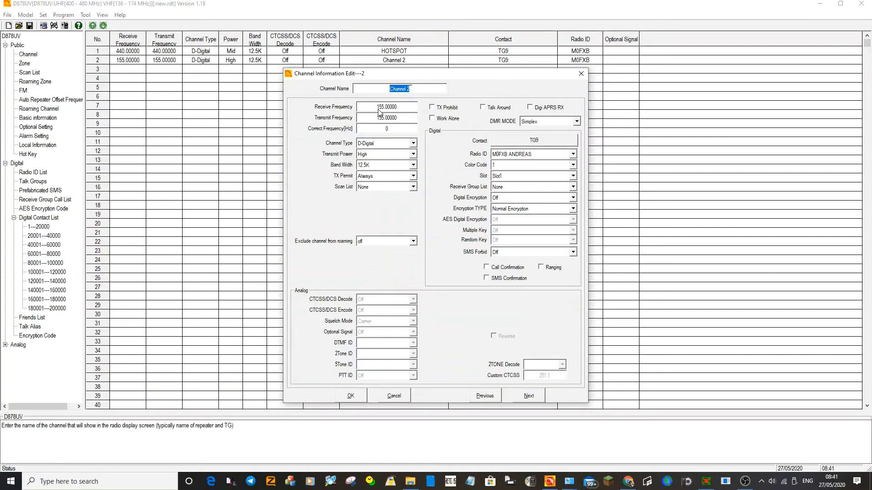
Name channel 2 TG91 and assign the TG91 talk group as its contact.
left_click(385, 107)
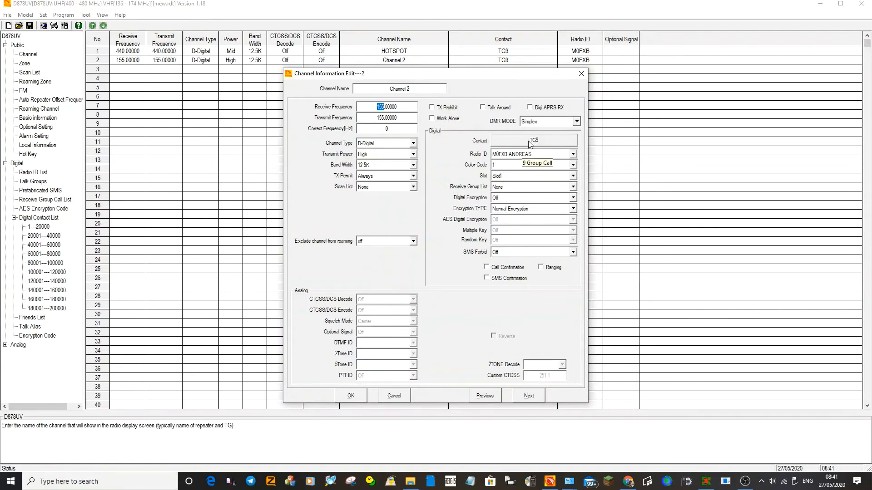
left_click(533, 140)
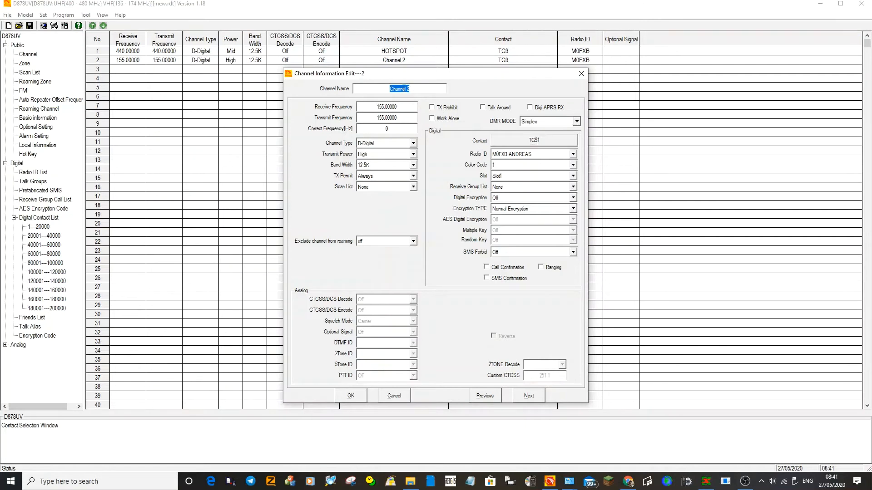
type("TG91")
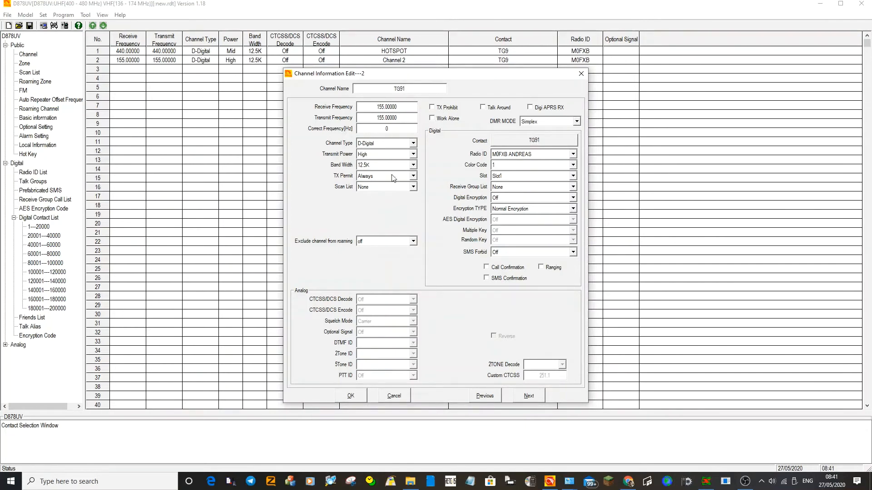
left_click(351, 396)
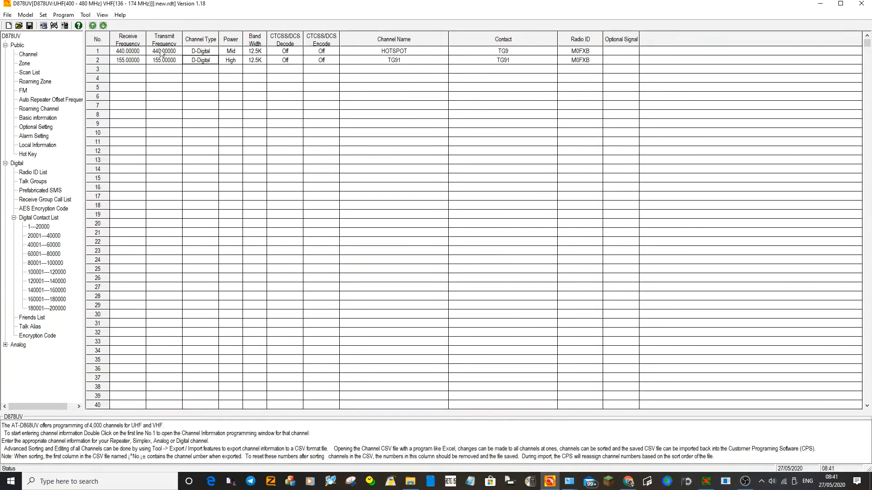
mouse_move(268, 56)
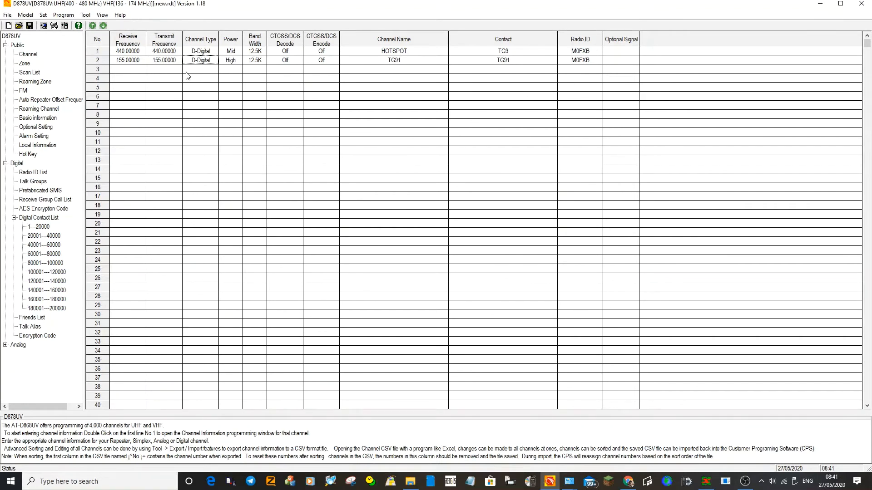
mouse_move(247, 111)
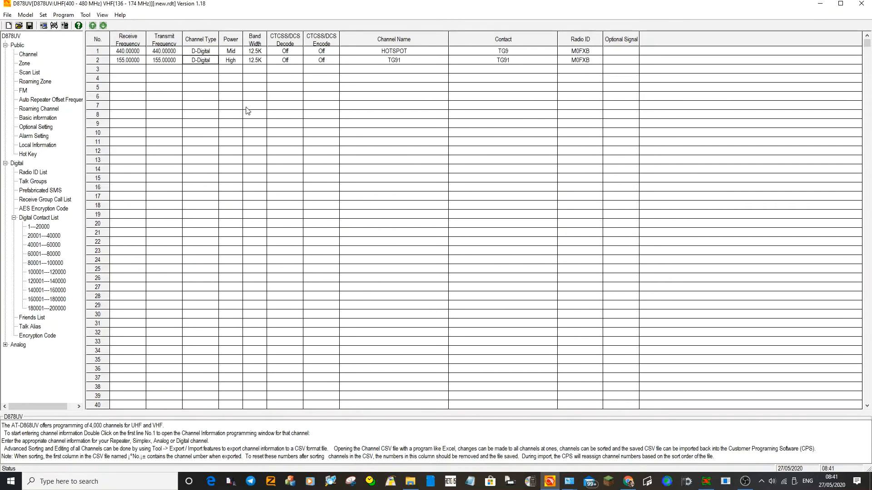
mouse_move(297, 166)
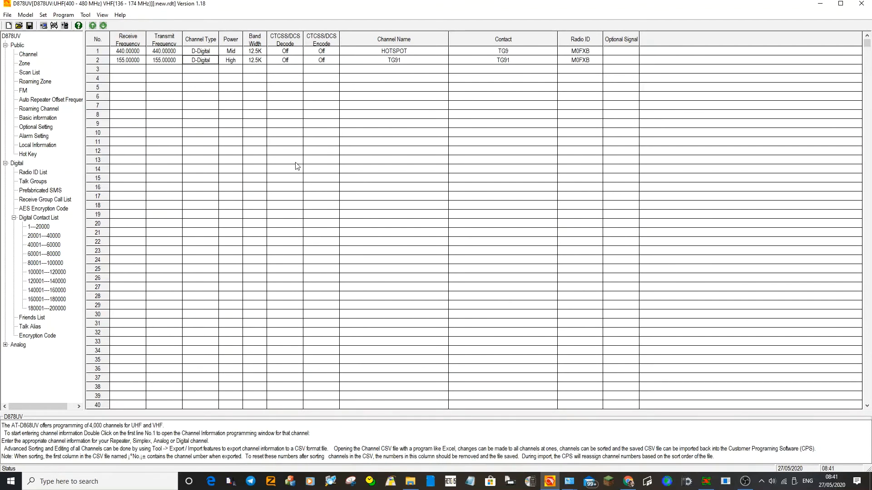
mouse_move(193, 114)
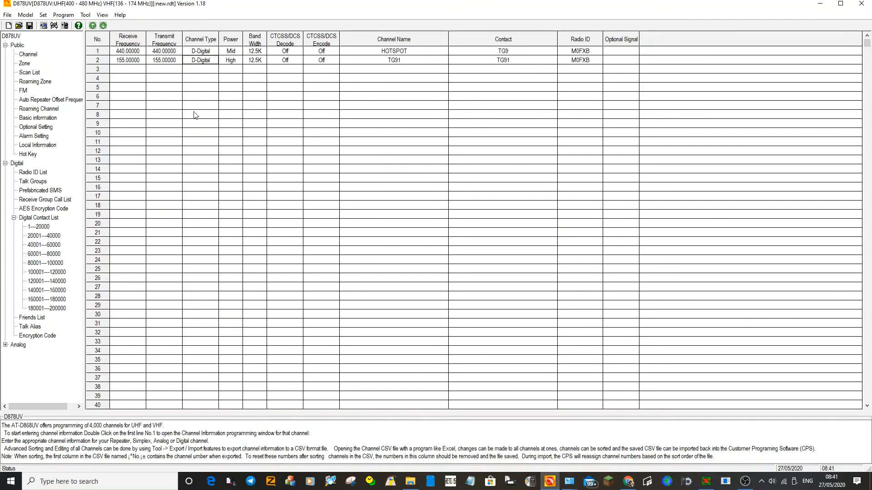
mouse_move(171, 114)
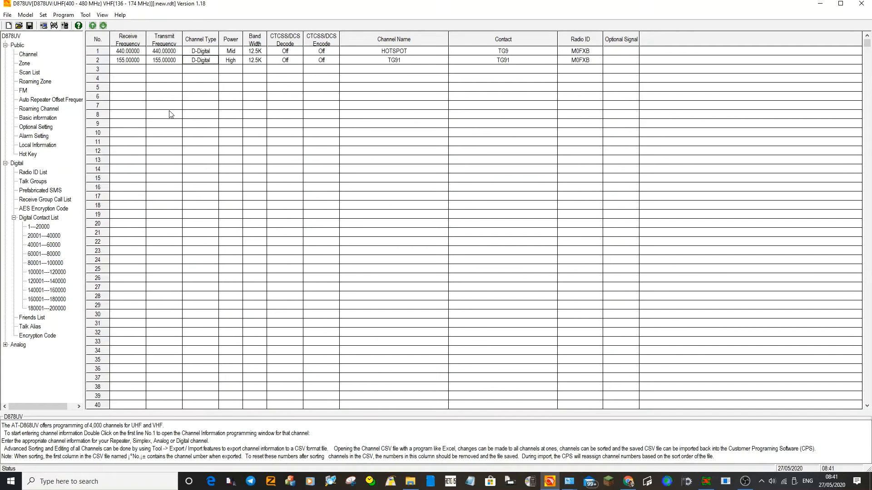
mouse_move(341, 83)
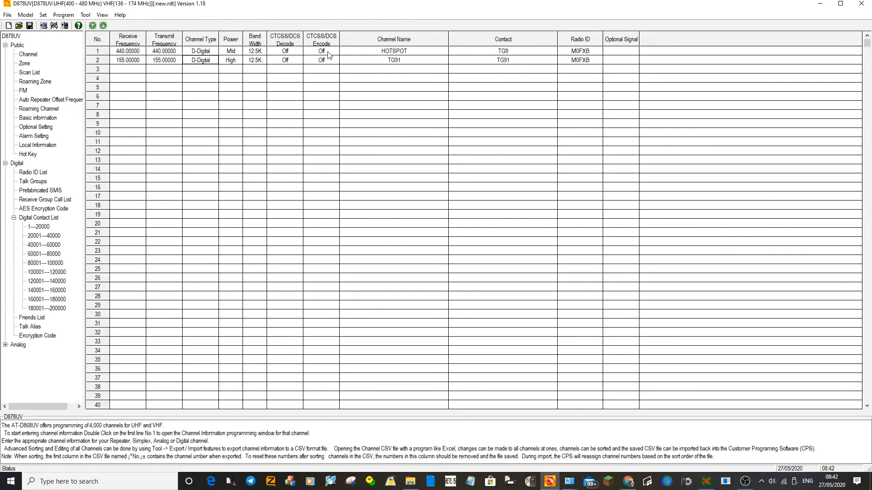
mouse_move(80, 100)
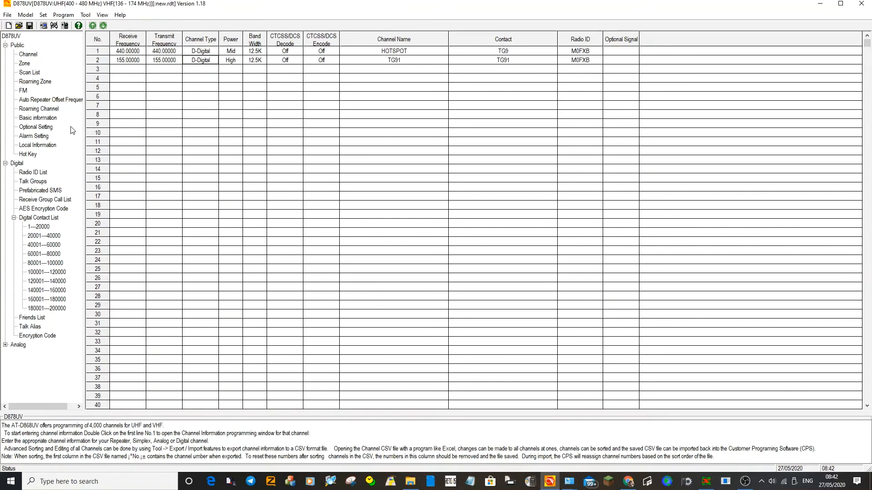
Try adding an ANALOGUE REPEATER zone with no channels, then close its editor unsaved.
left_click(20, 64)
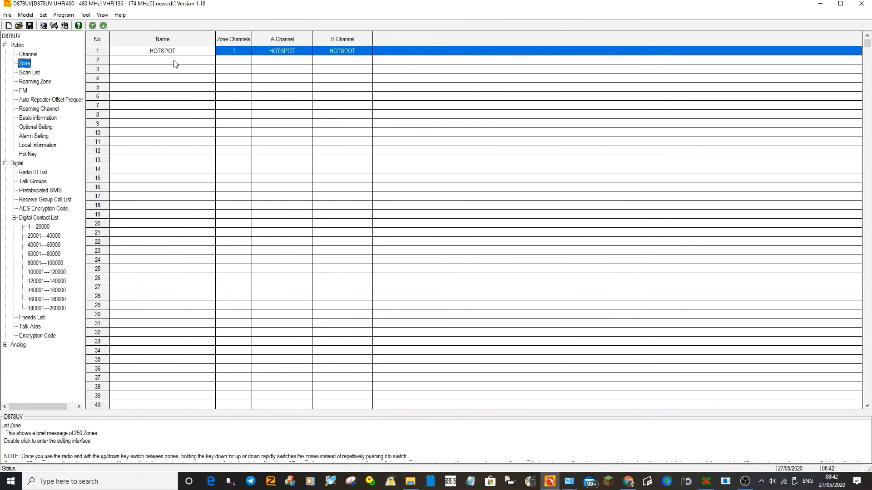
double_click(162, 60)
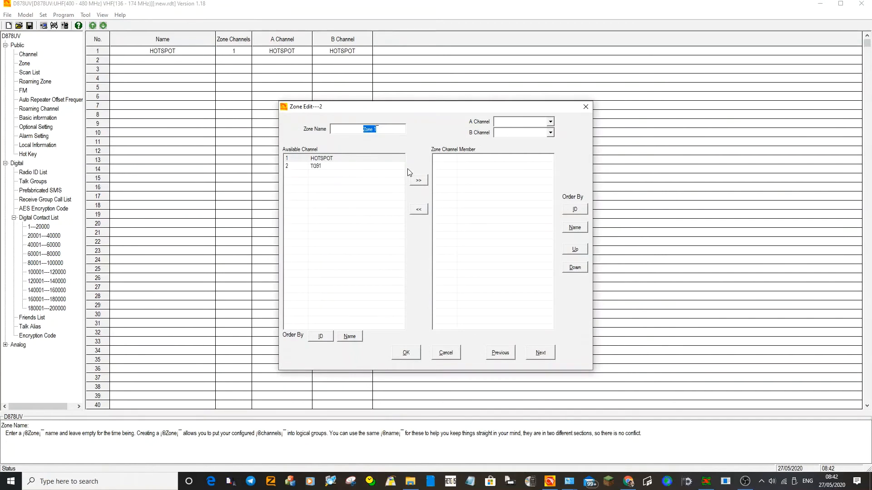
type("ANALOGU")
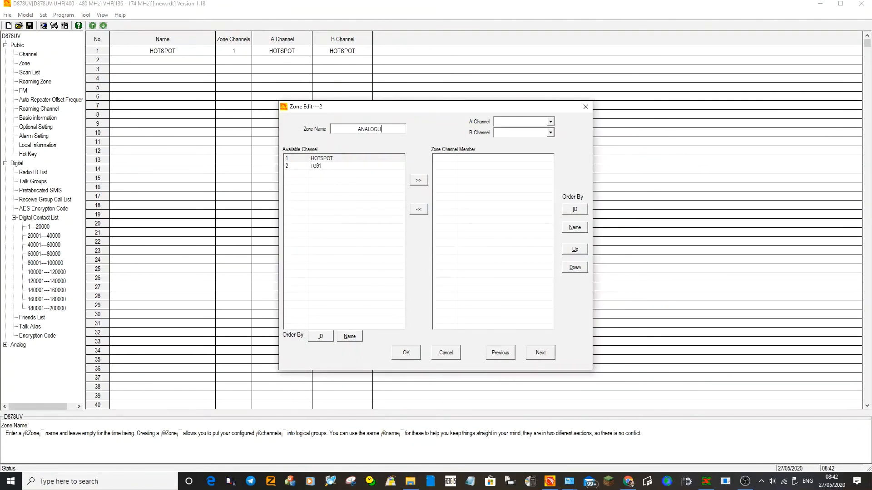
type("E")
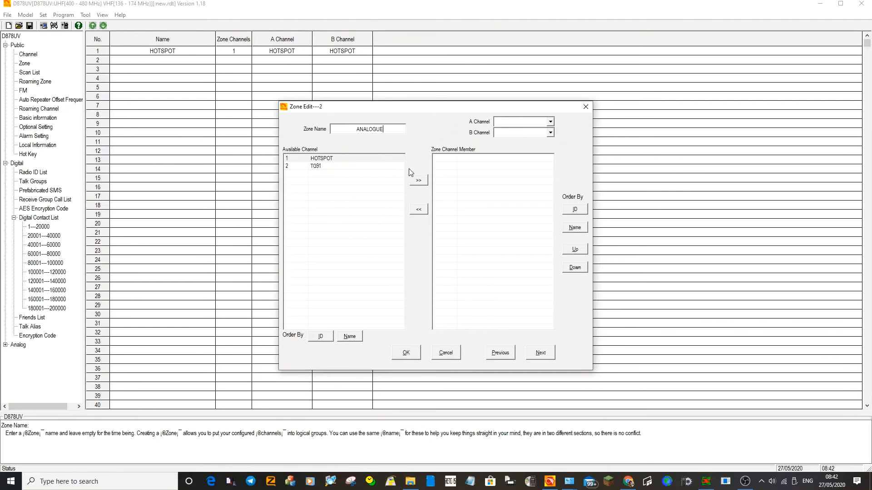
type("REPEATE")
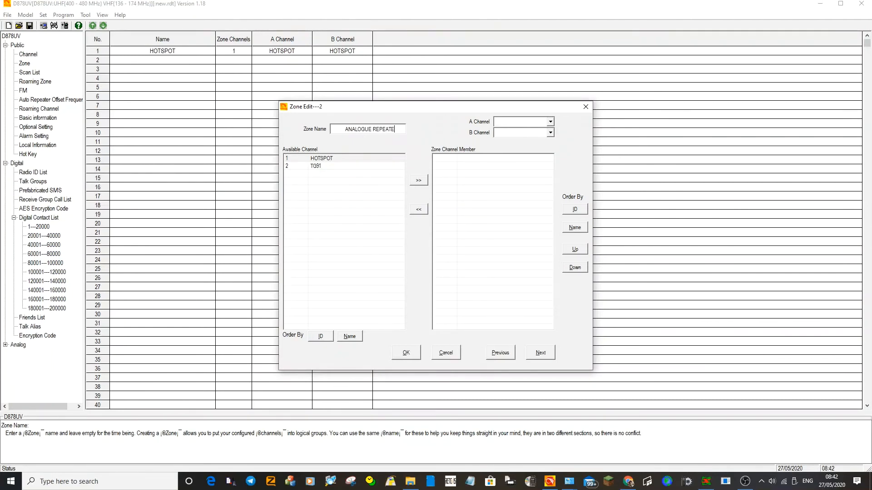
mouse_move(397, 147)
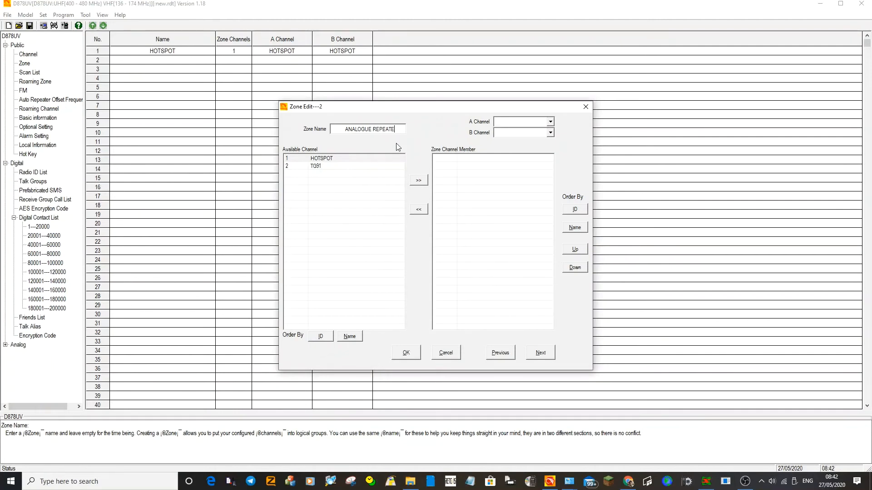
mouse_move(429, 360)
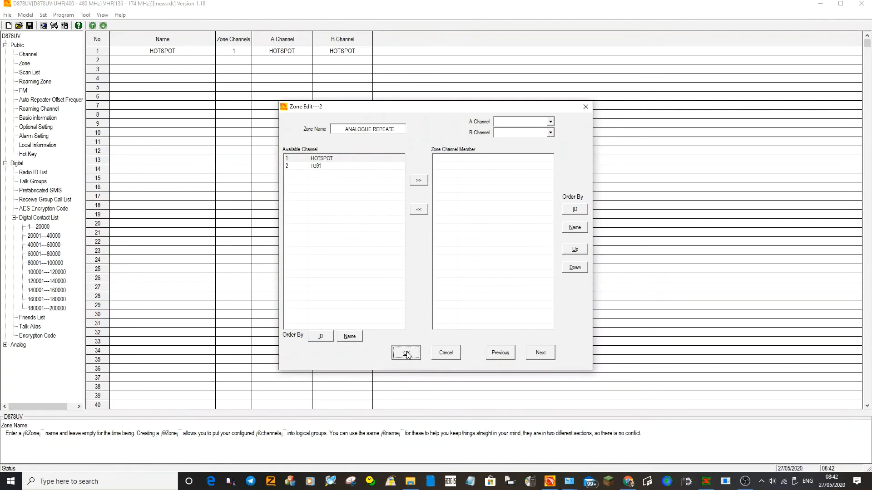
left_click(406, 353)
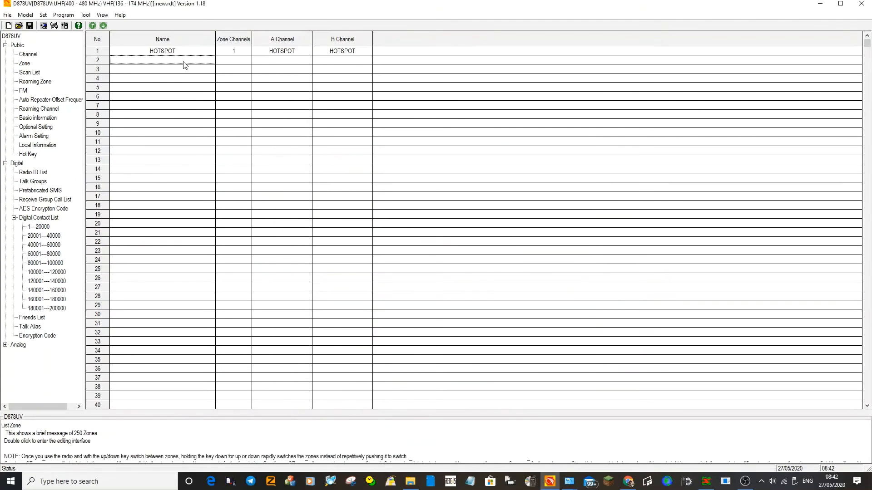
double_click(162, 60)
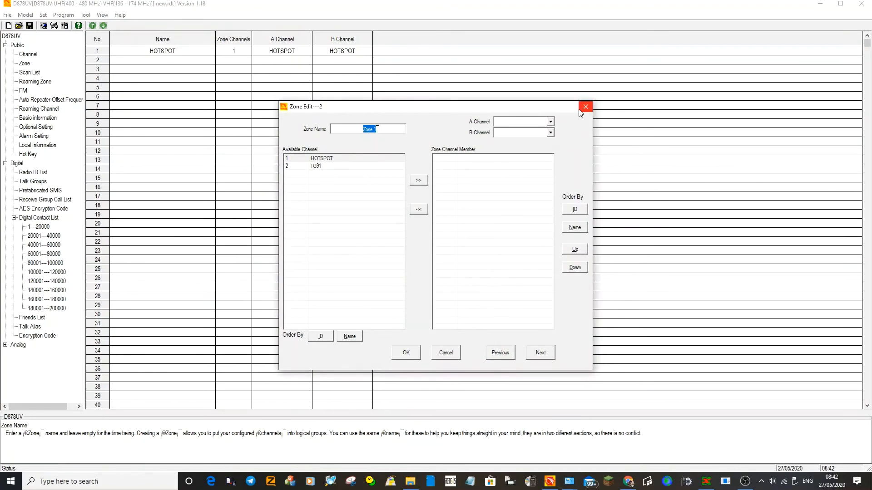
left_click(586, 107)
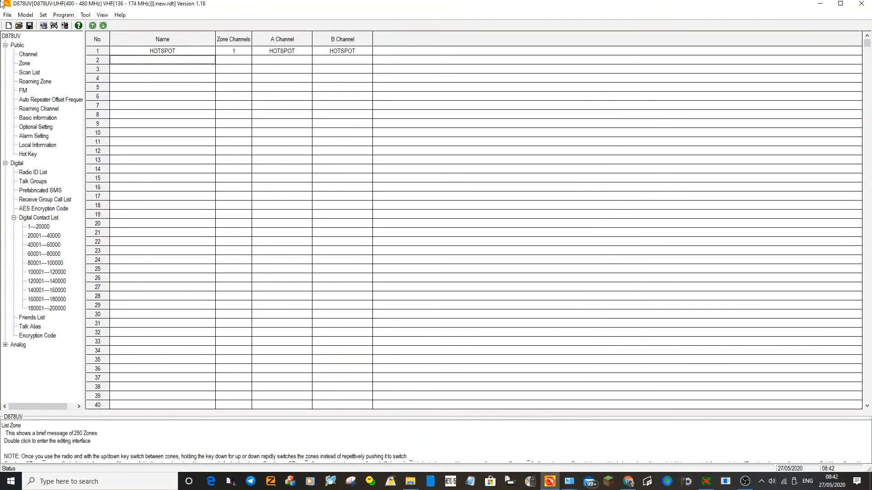
Rename channel 3 to GB3ZB, receiving on 430.825 and transmitting on 434.825.
left_click(28, 54)
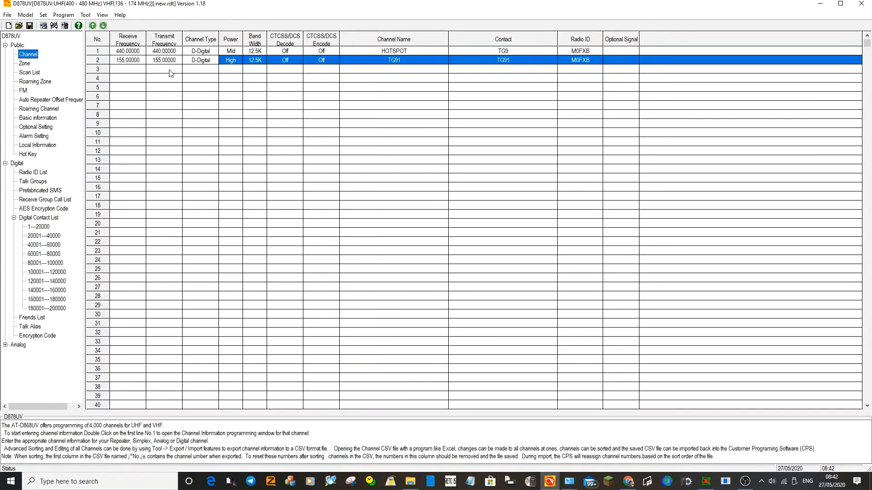
double_click(97, 69)
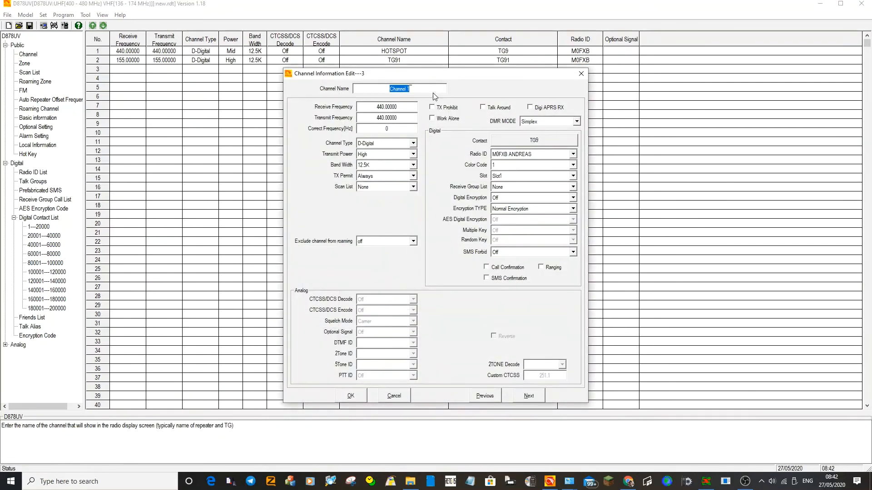
type("G")
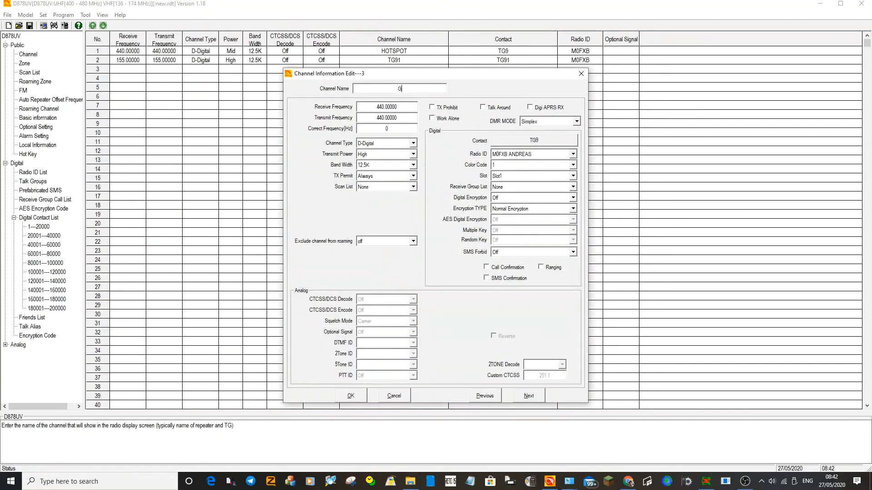
type("B3ZB")
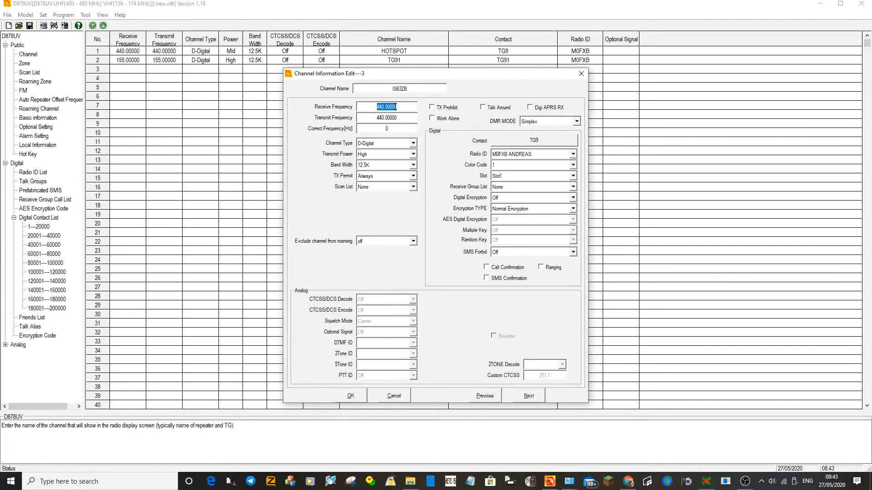
type("430.82")
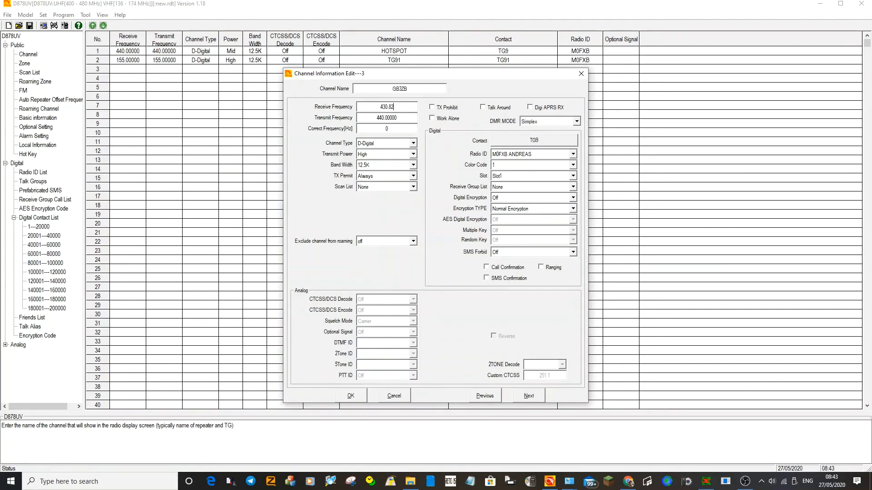
left_click(386, 118)
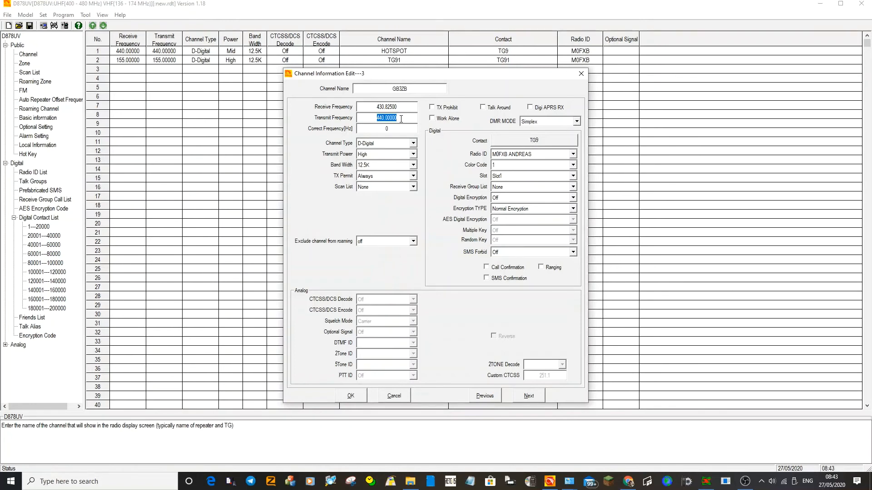
type("435")
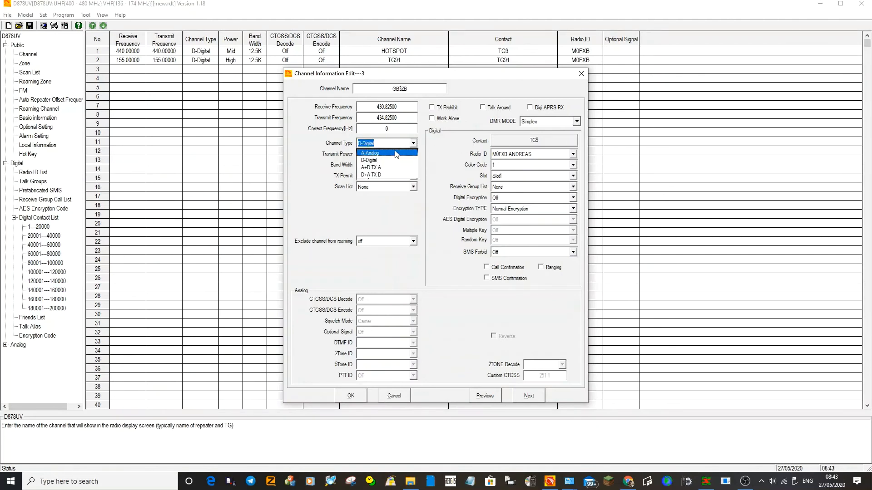
Make GB3ZB an analog channel with CTCSS 77.0 encode and Mid power, then save.
left_click(370, 153)
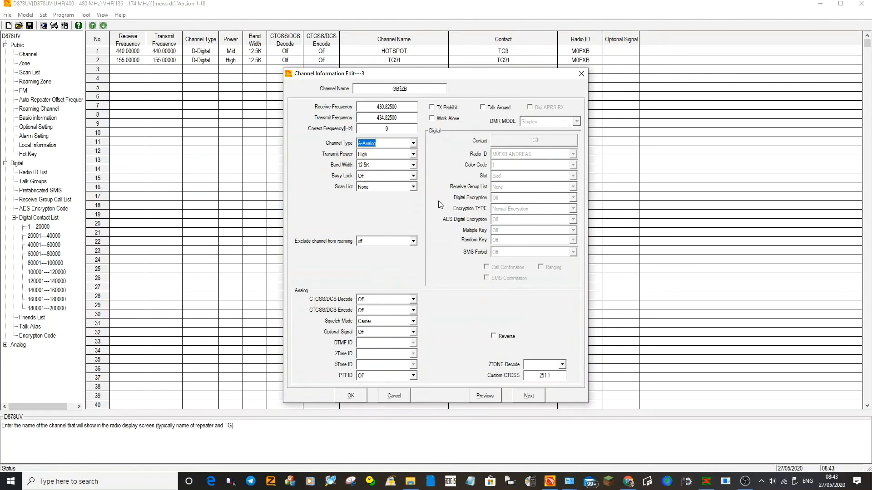
mouse_move(425, 118)
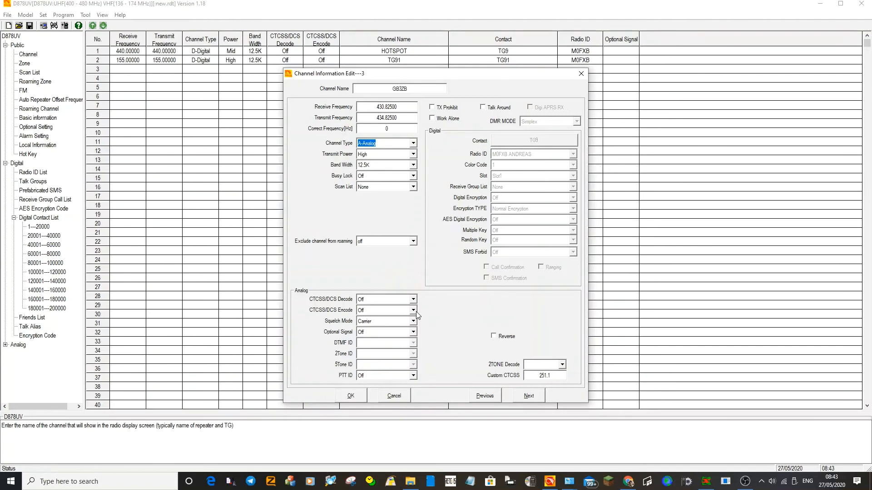
left_click(413, 310)
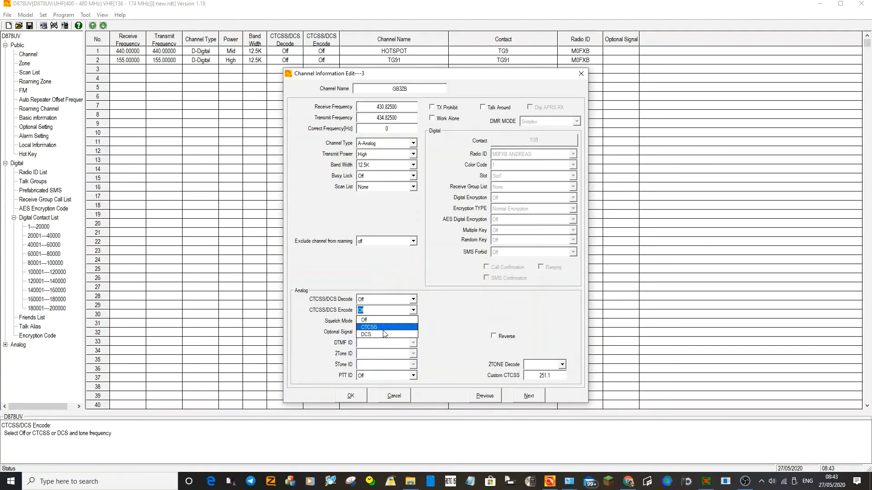
left_click(368, 327)
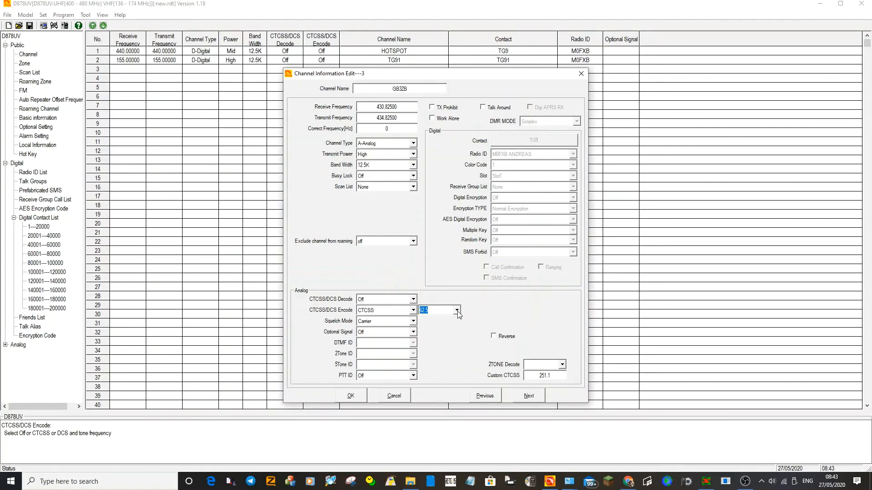
mouse_move(439, 362)
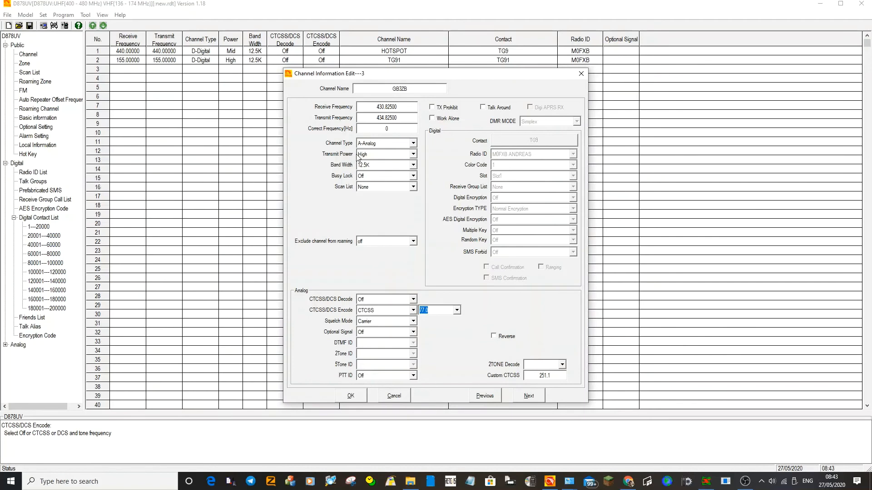
left_click(413, 154)
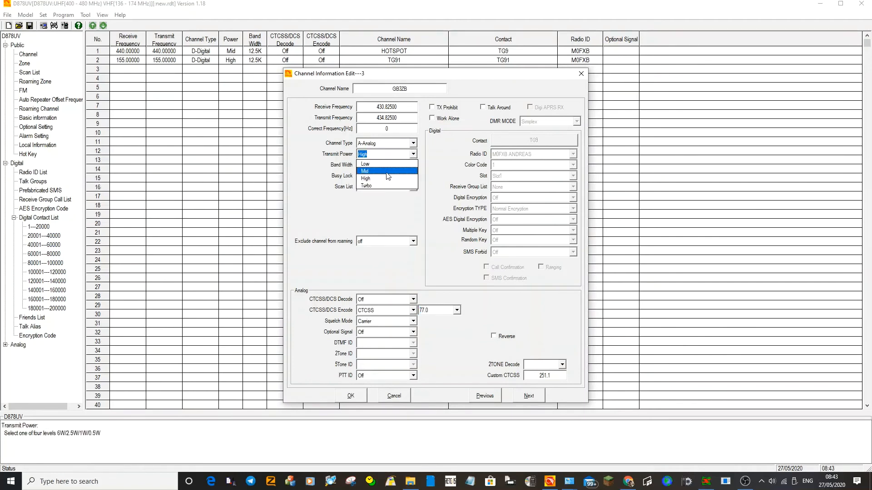
left_click(364, 171)
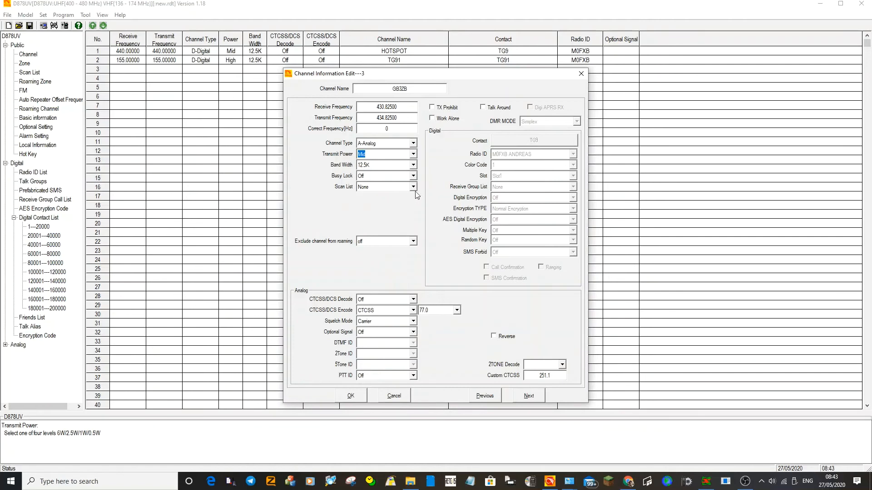
left_click(382, 187)
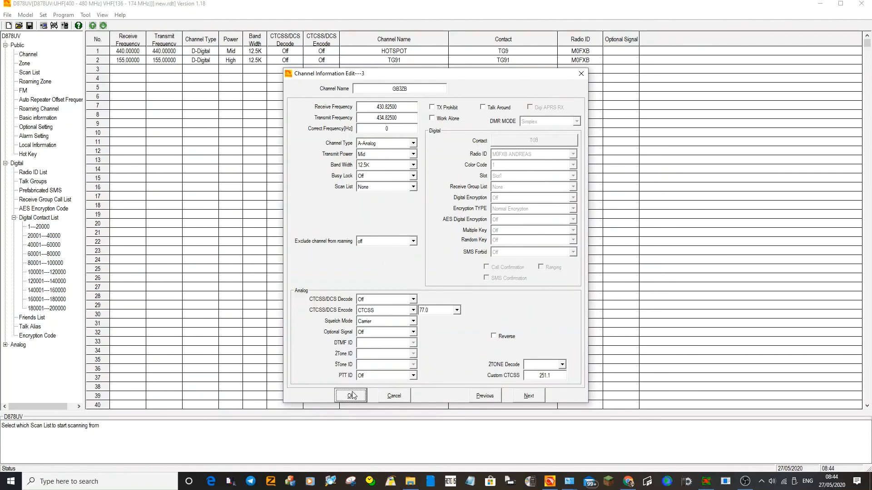
left_click(350, 395)
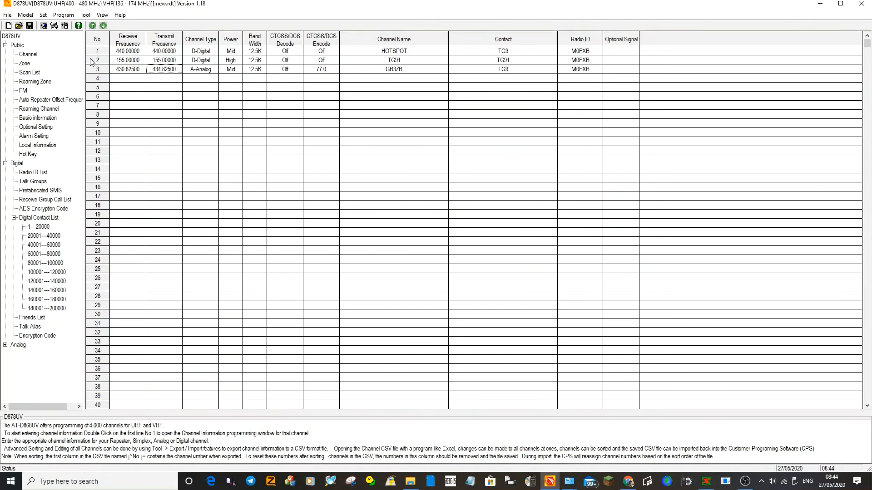
Create zone 2 named FM REPEATER containing GB3ZB as its A and B channel.
left_click(24, 63)
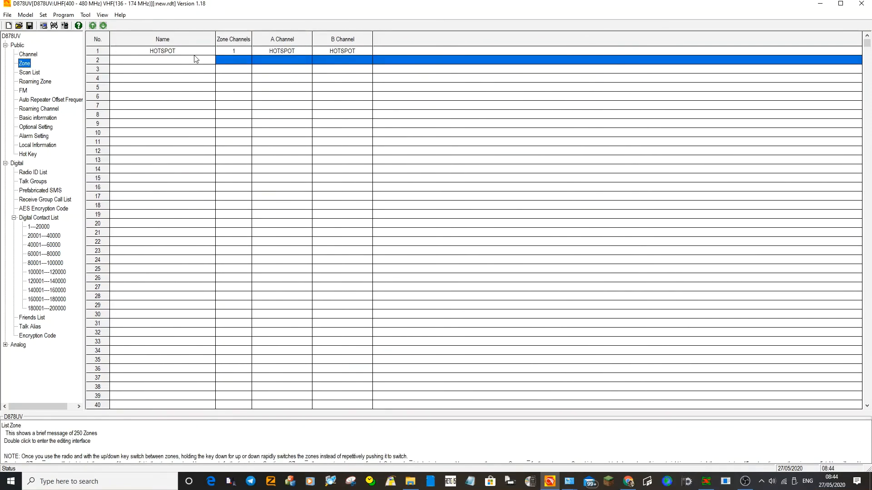
double_click(162, 60)
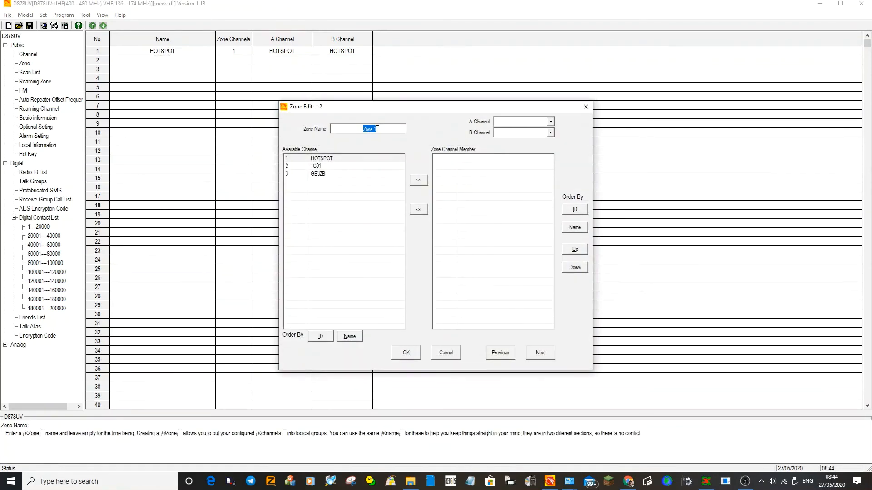
type("FM REPEATER")
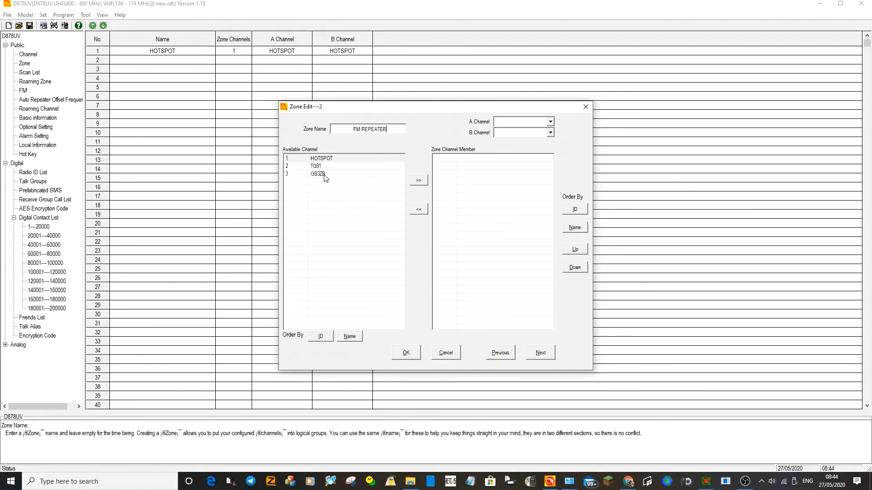
left_click(318, 174)
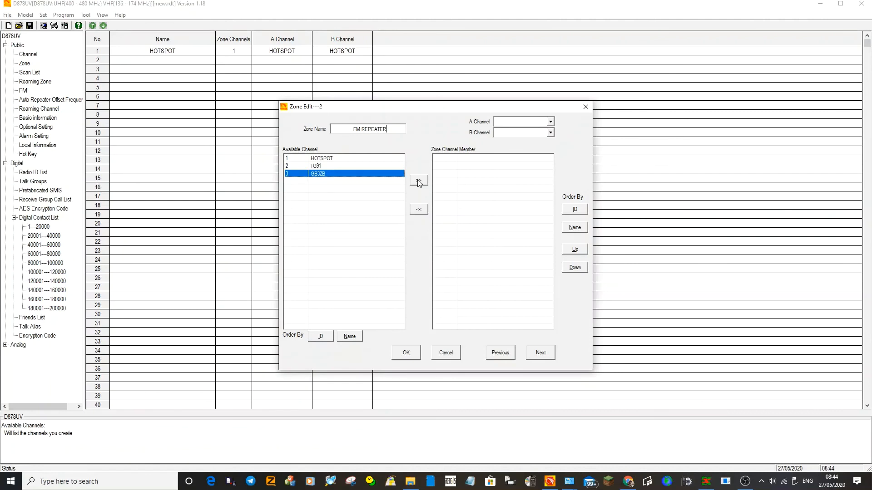
left_click(418, 179)
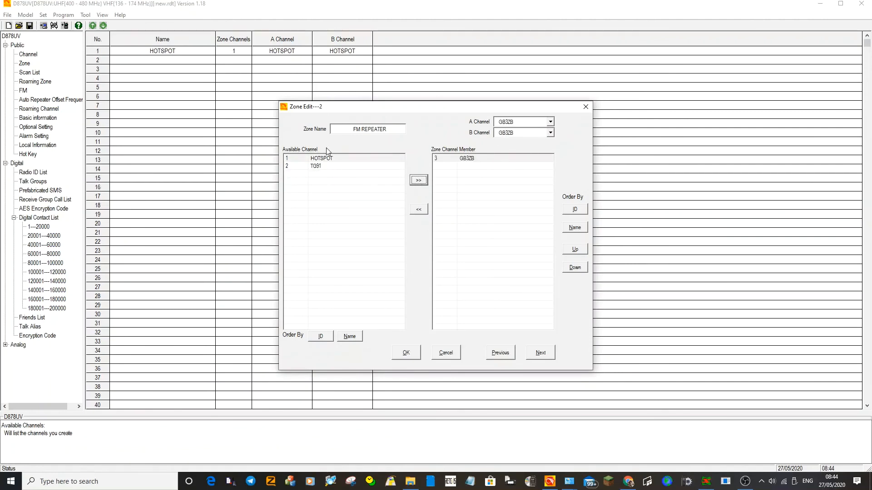
mouse_move(504, 160)
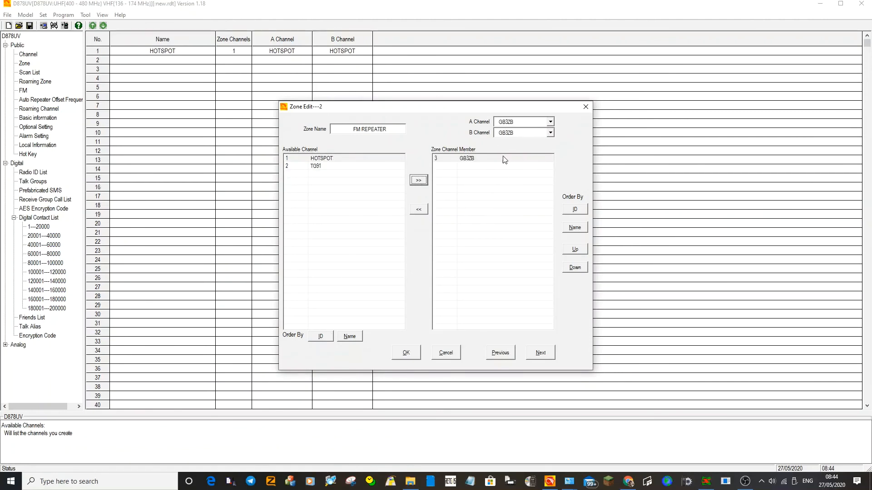
left_click(368, 129)
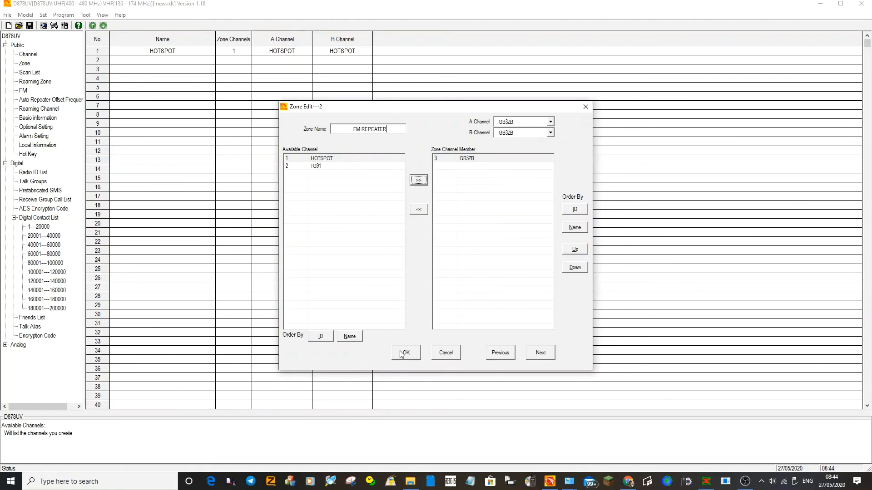
left_click(405, 352)
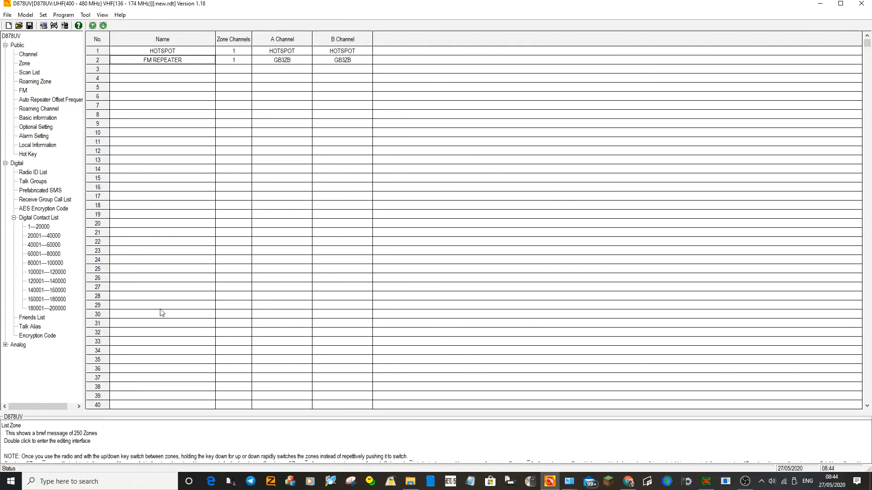
mouse_move(203, 49)
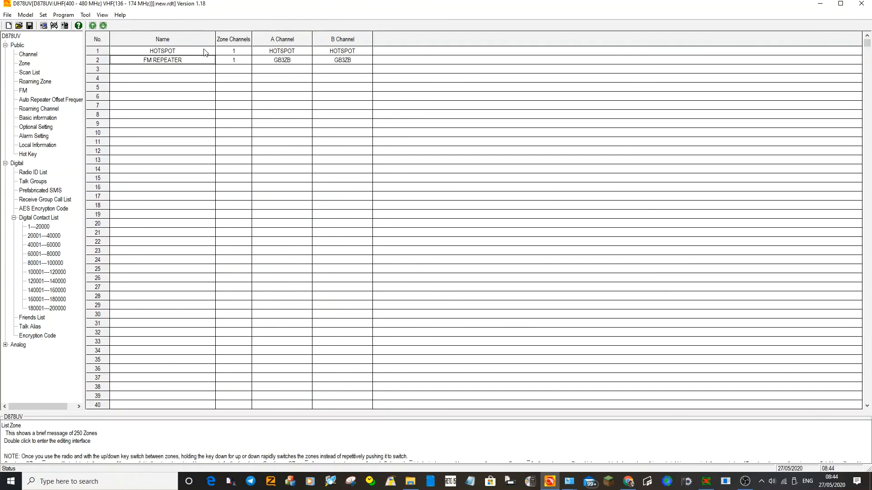
mouse_move(162, 67)
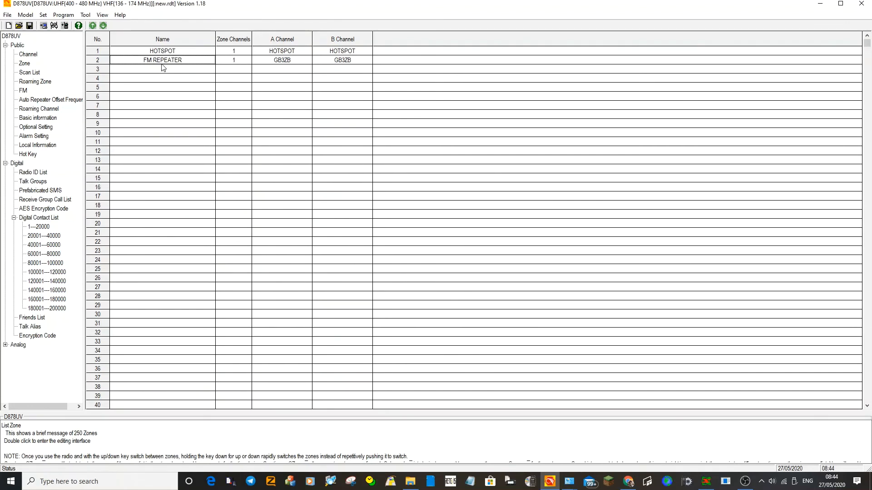
mouse_move(168, 68)
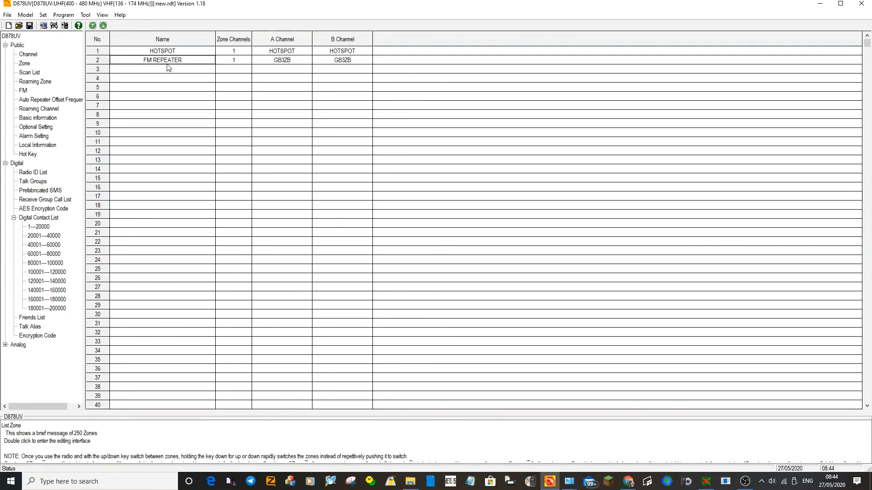
mouse_move(203, 237)
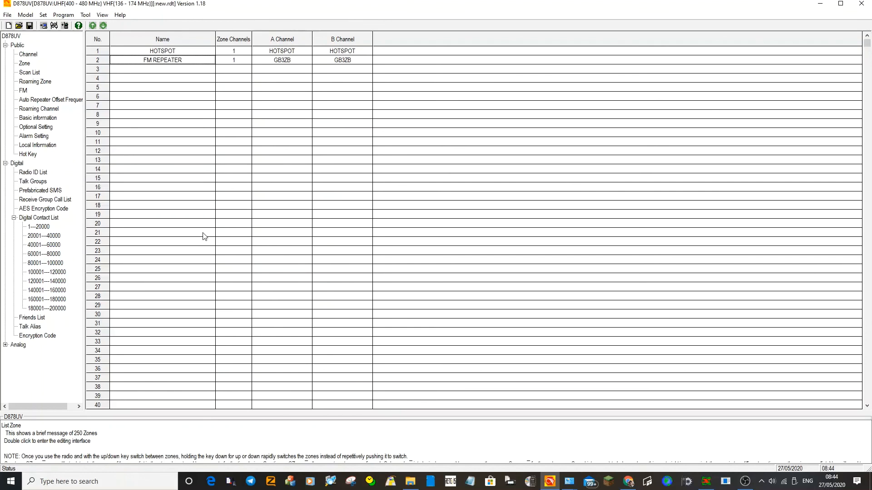
mouse_move(812, 471)
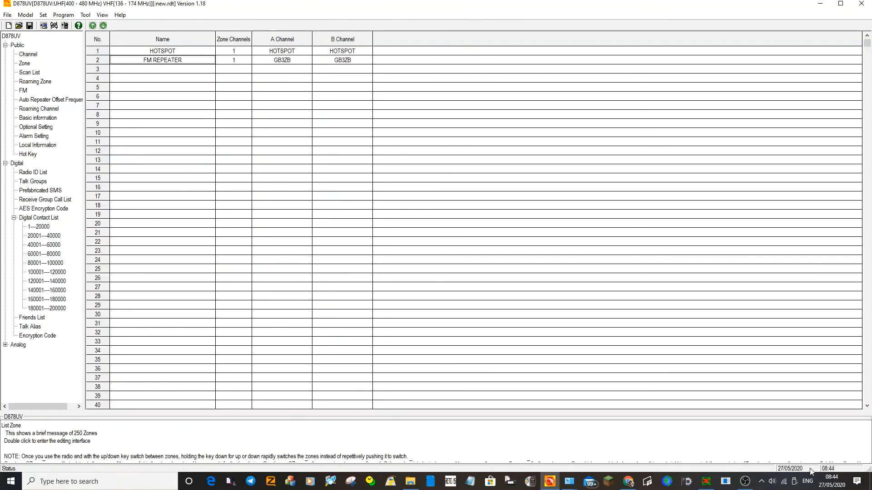